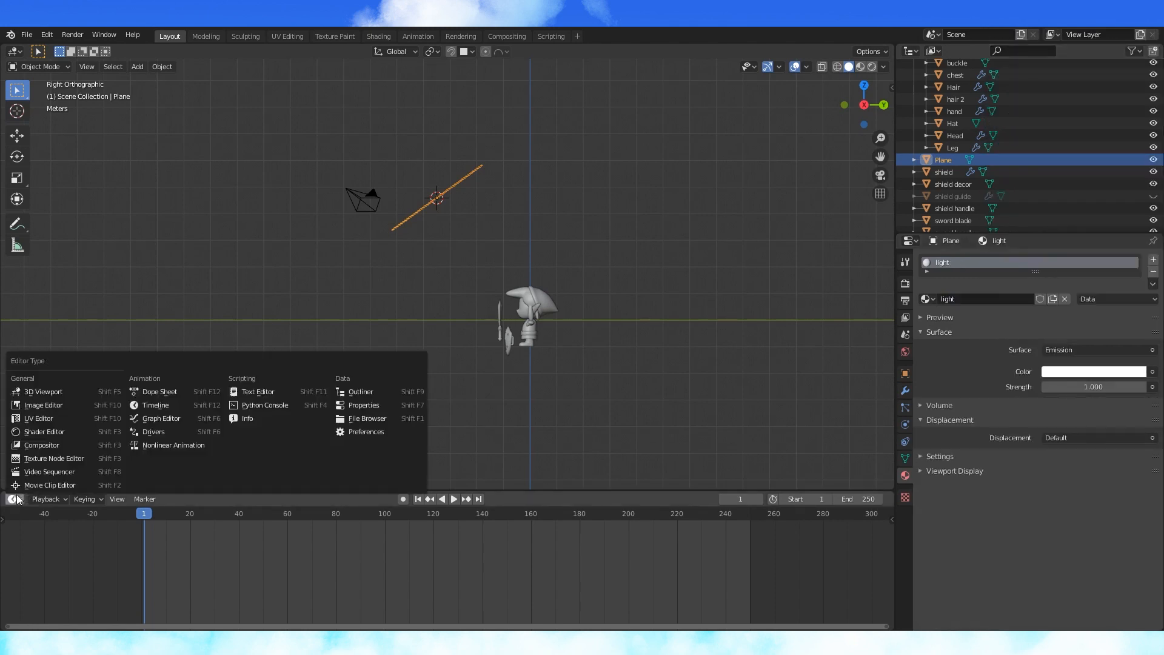
- In the Shader Editor, give the light plane an image-masked mix of Transparent and Emission shaders
left_click(44, 431)
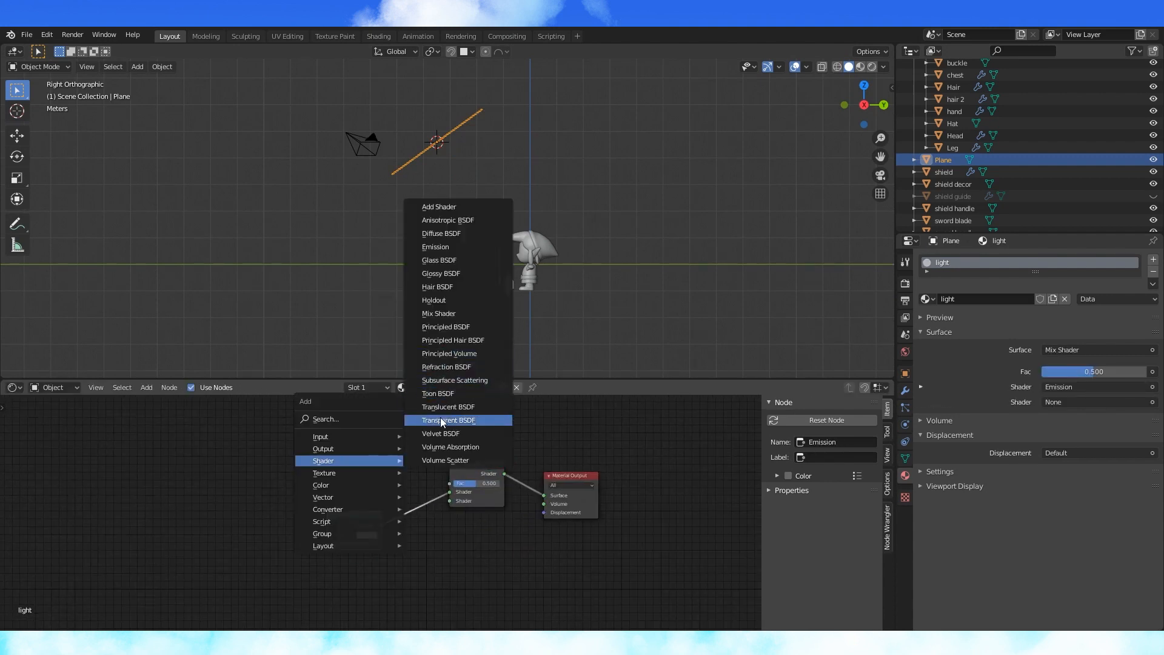
left_click(449, 420)
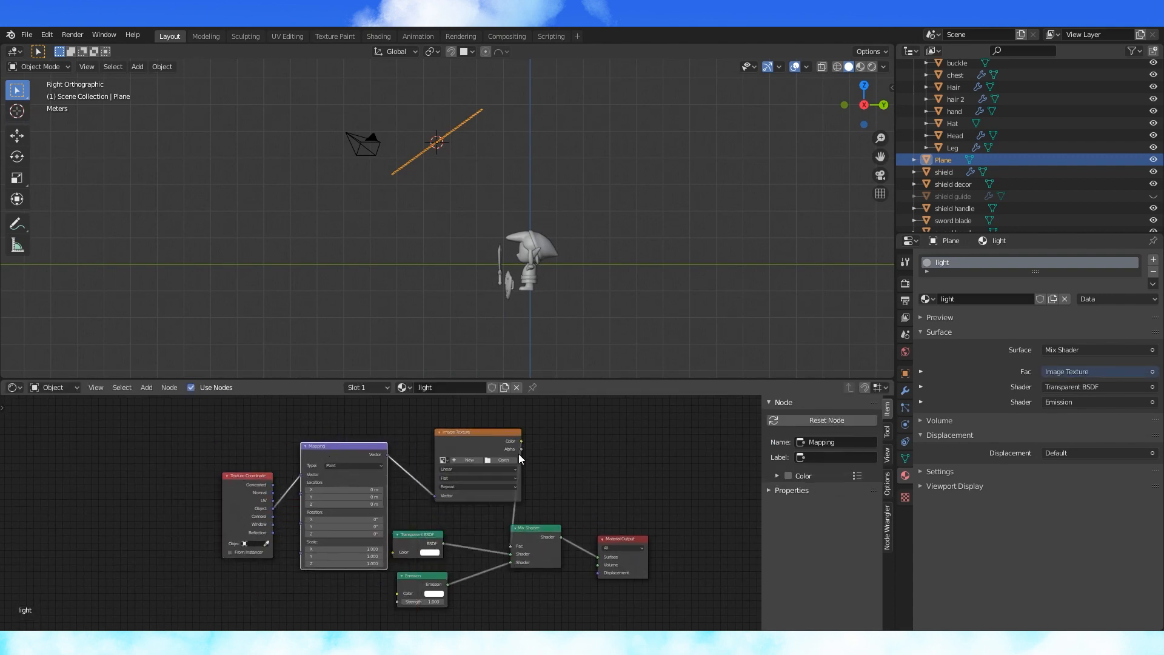
left_click(478, 431)
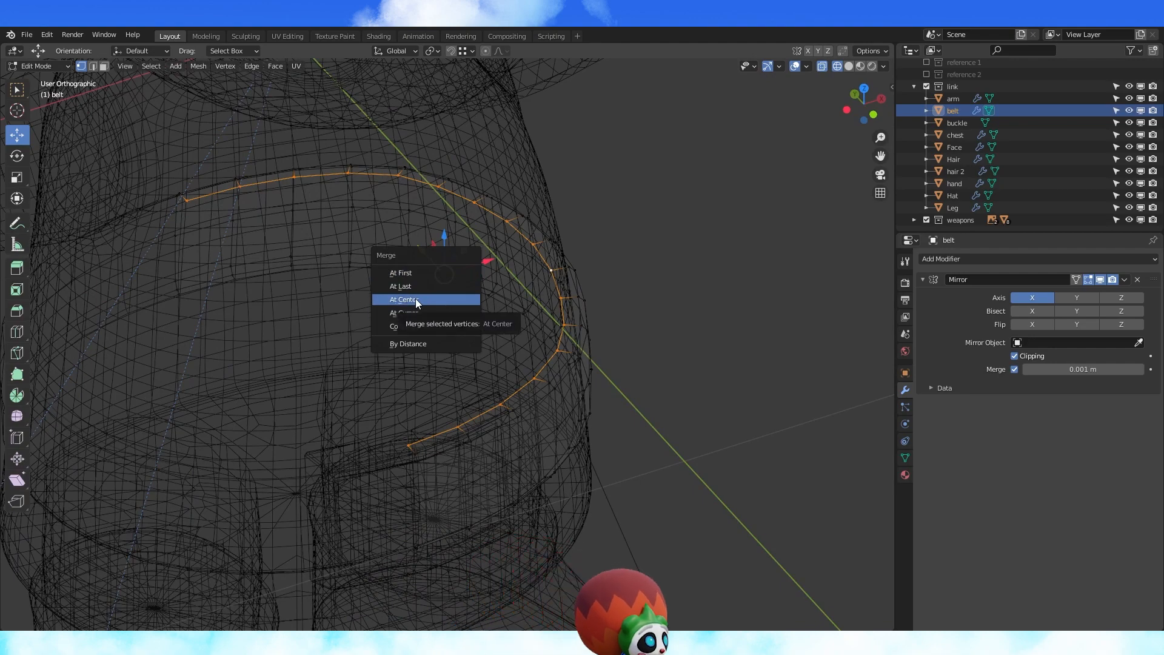
- Merge the selected belt vertices with M > At Center
left_click(404, 299)
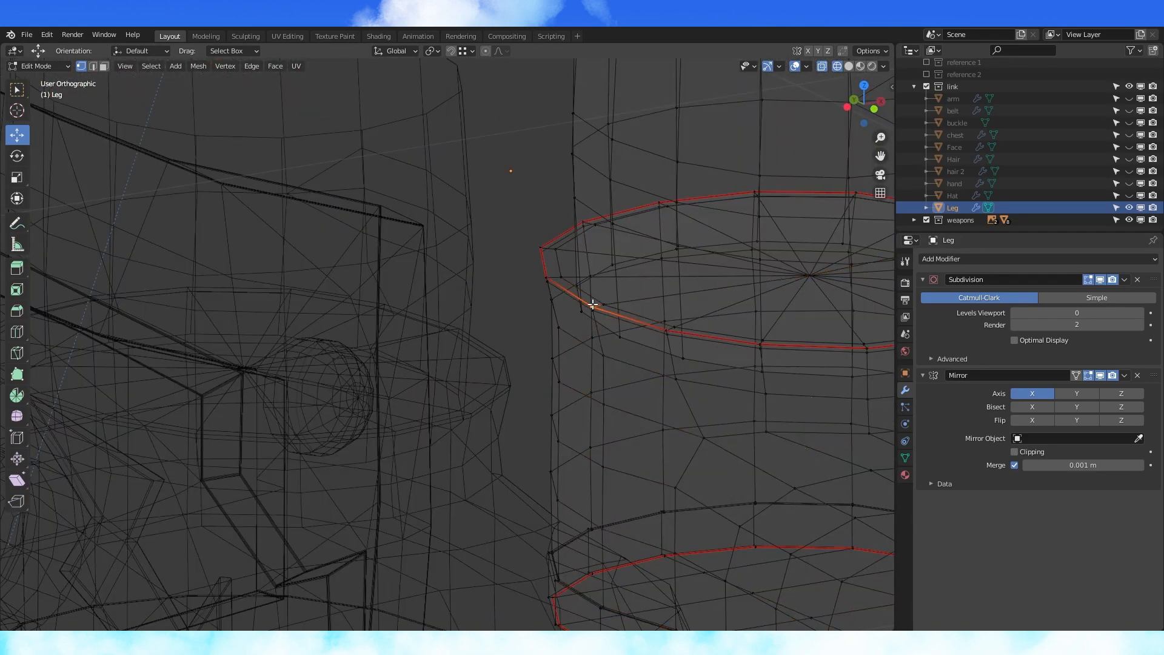
- Mark seams on the leg, chest and belt edge loops and unwrap each into UV islands
left_click(10, 463)
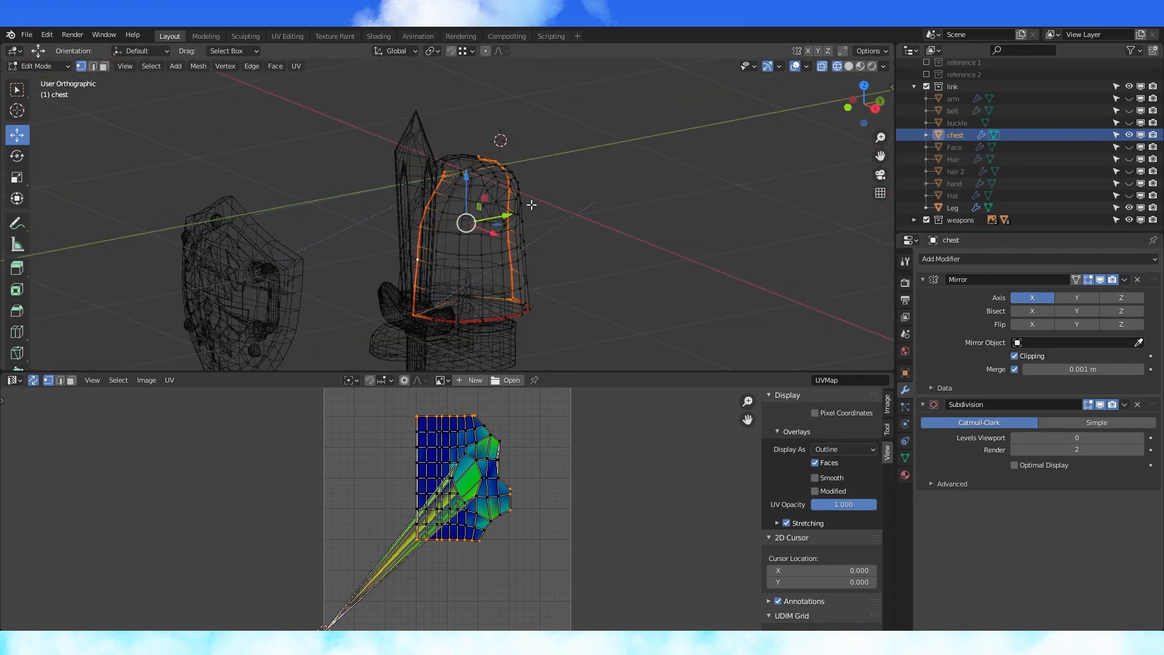
left_click(953, 98)
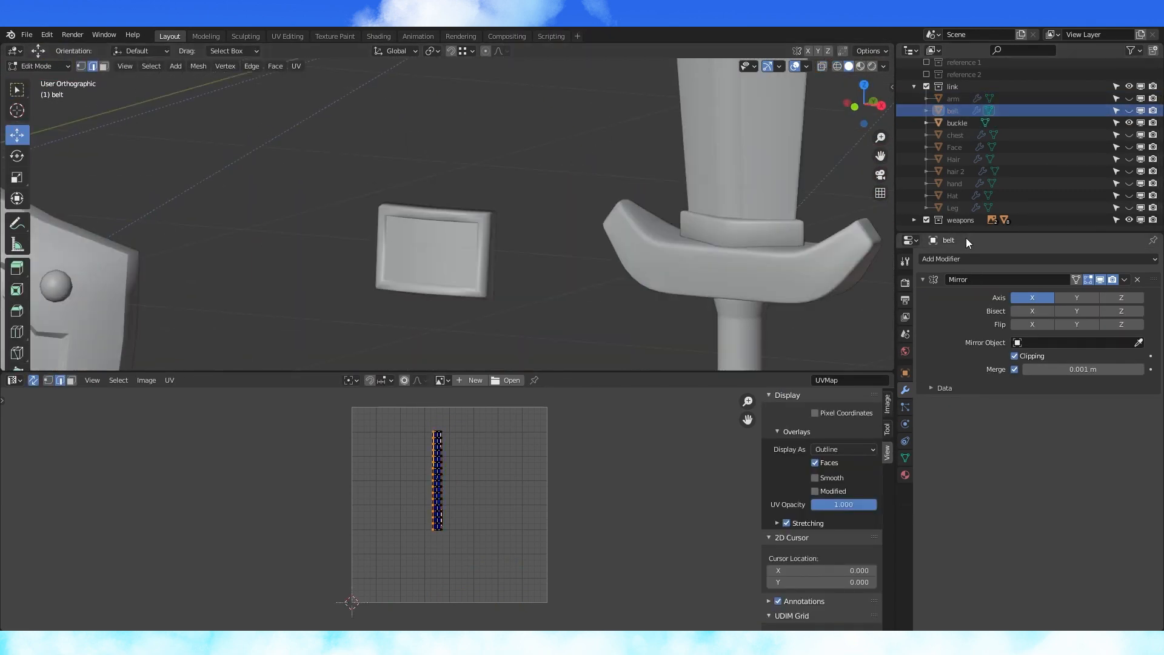
left_click(957, 123)
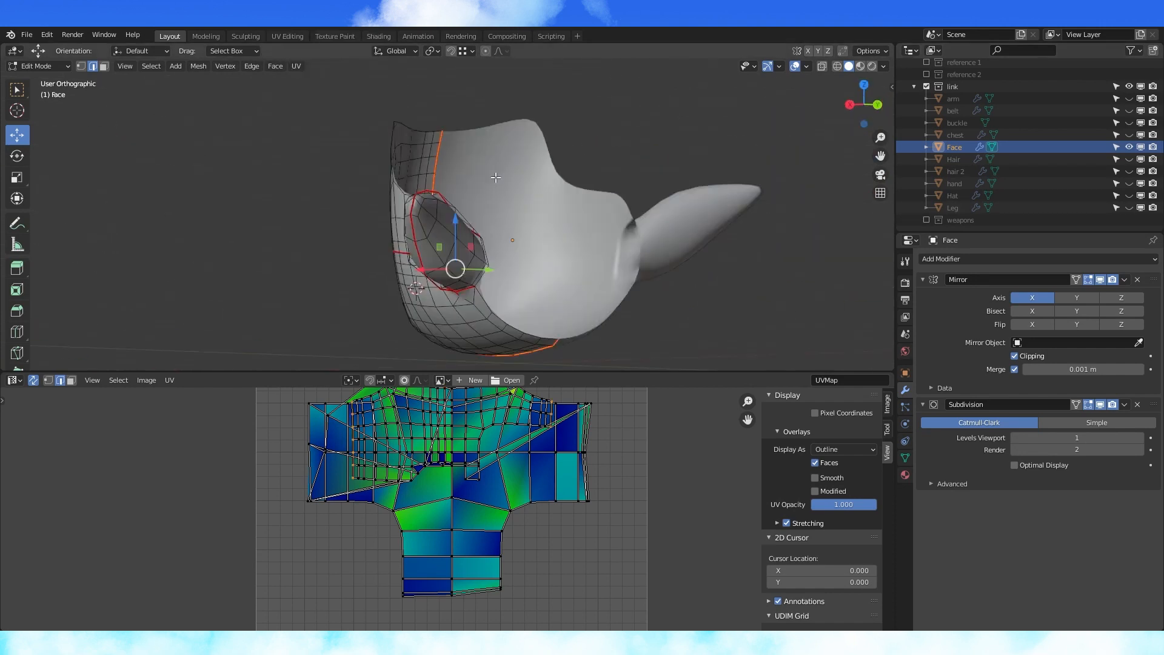
- Seam the face's eye hole and hair strand, unwrap both, then select hair 2
left_click(953, 159)
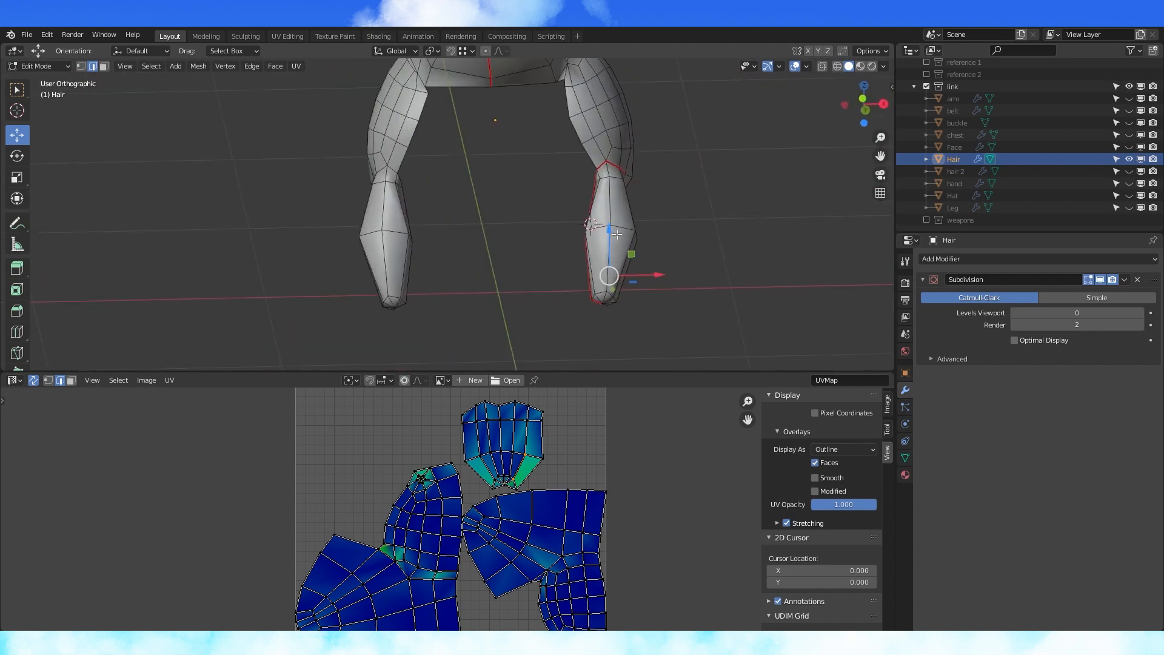
left_click(251, 65)
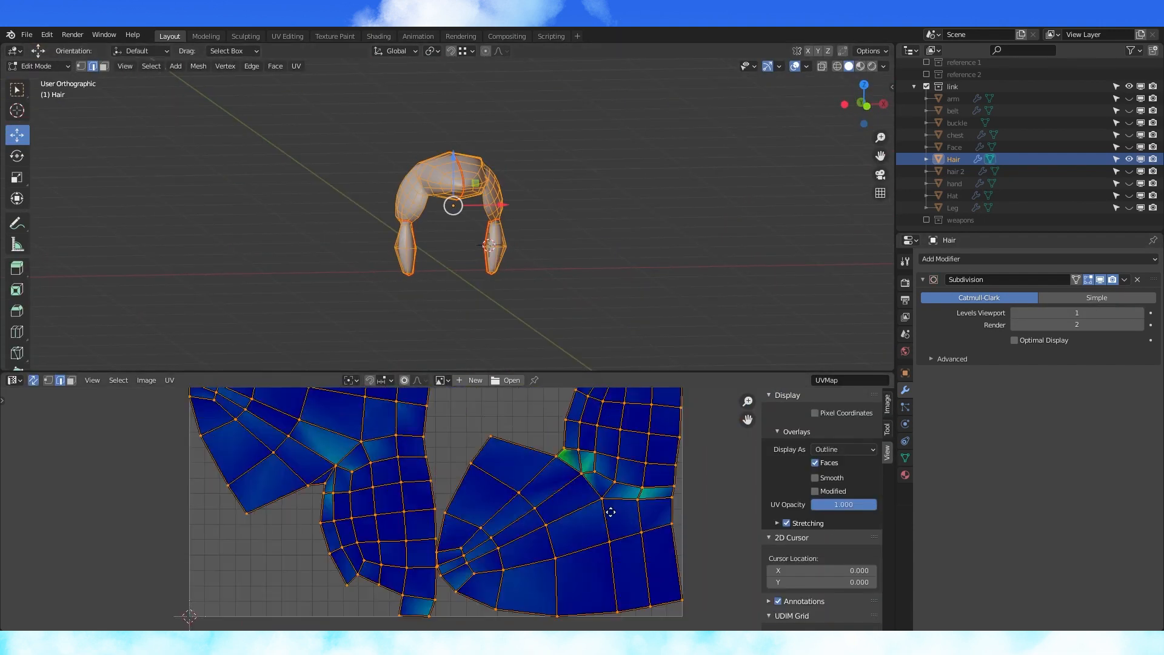
left_click(956, 171)
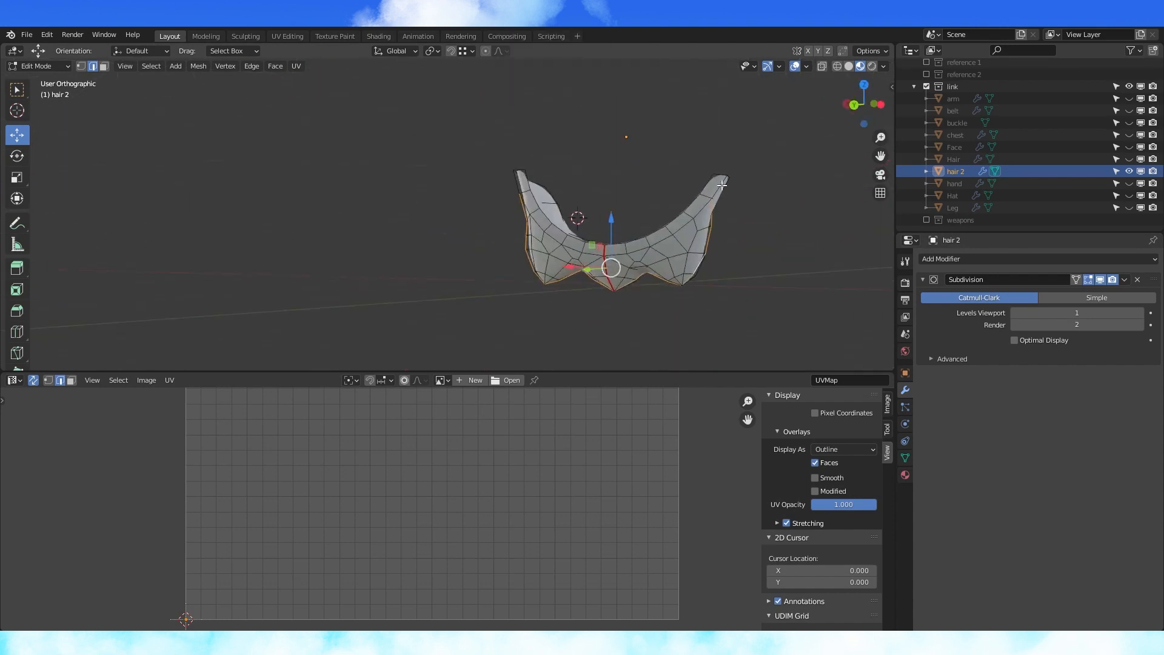
left_click(955, 183)
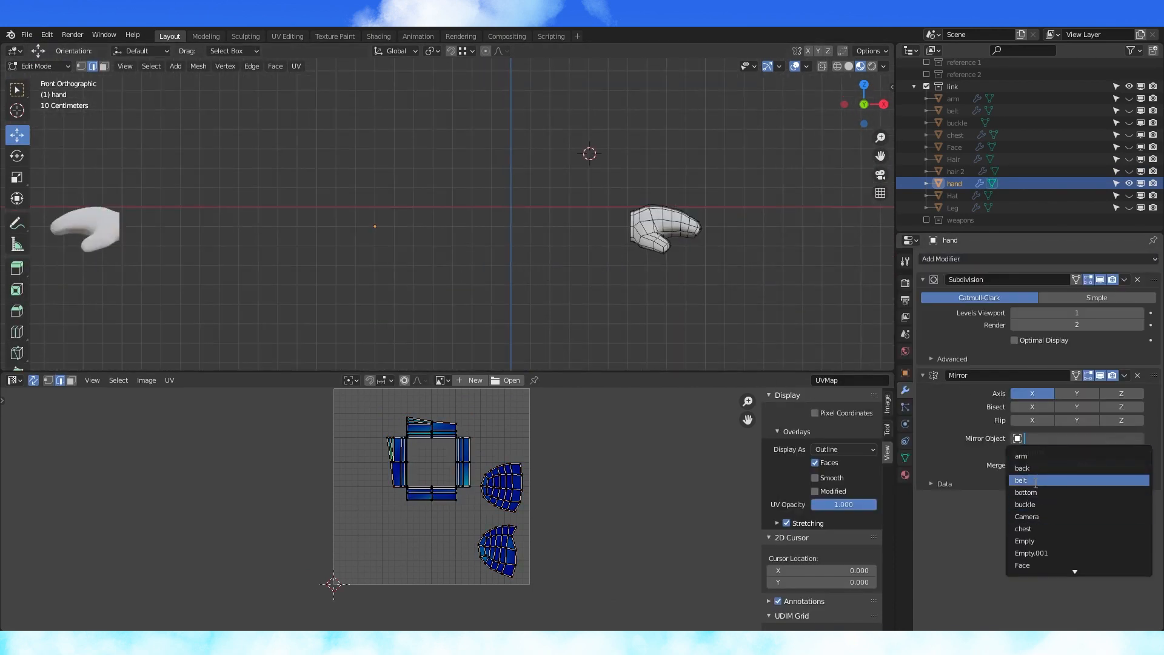
- Mirror the hand across chest, unwrap the hat, and edit all body parts together
left_click(1024, 528)
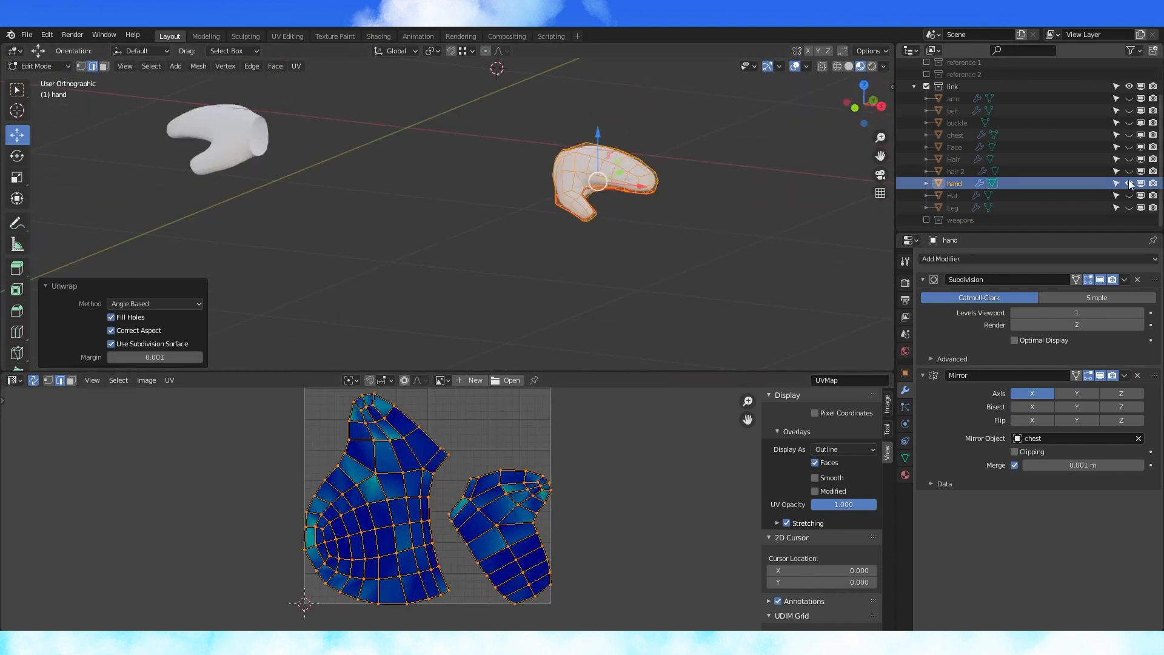
left_click(952, 196)
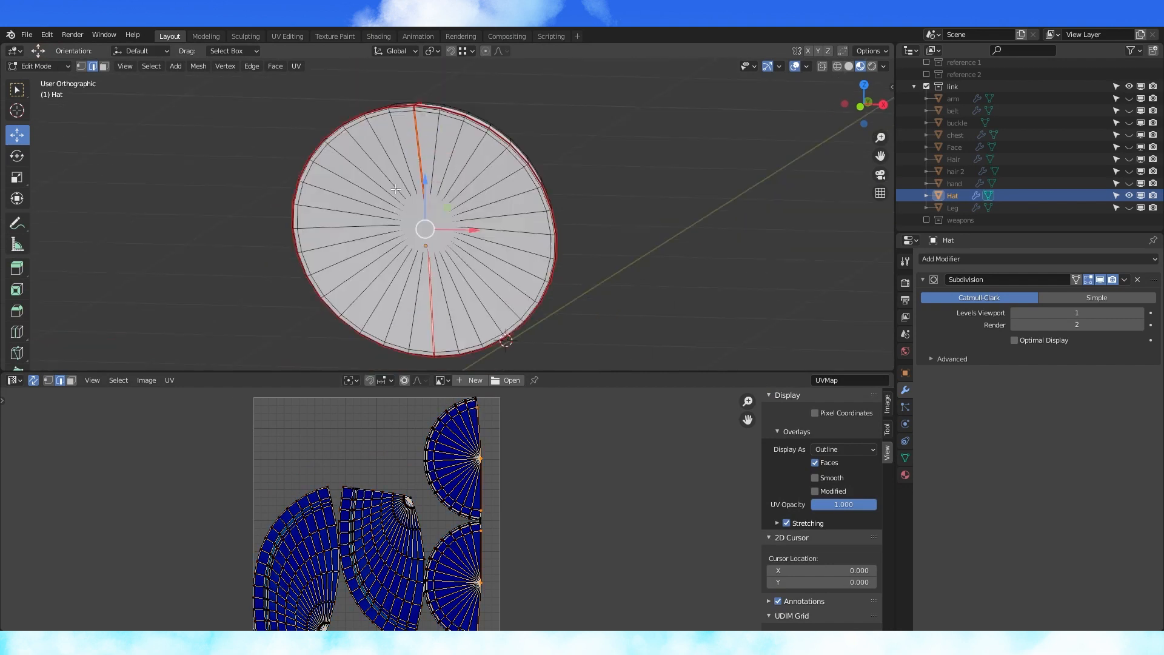
key("Tab")
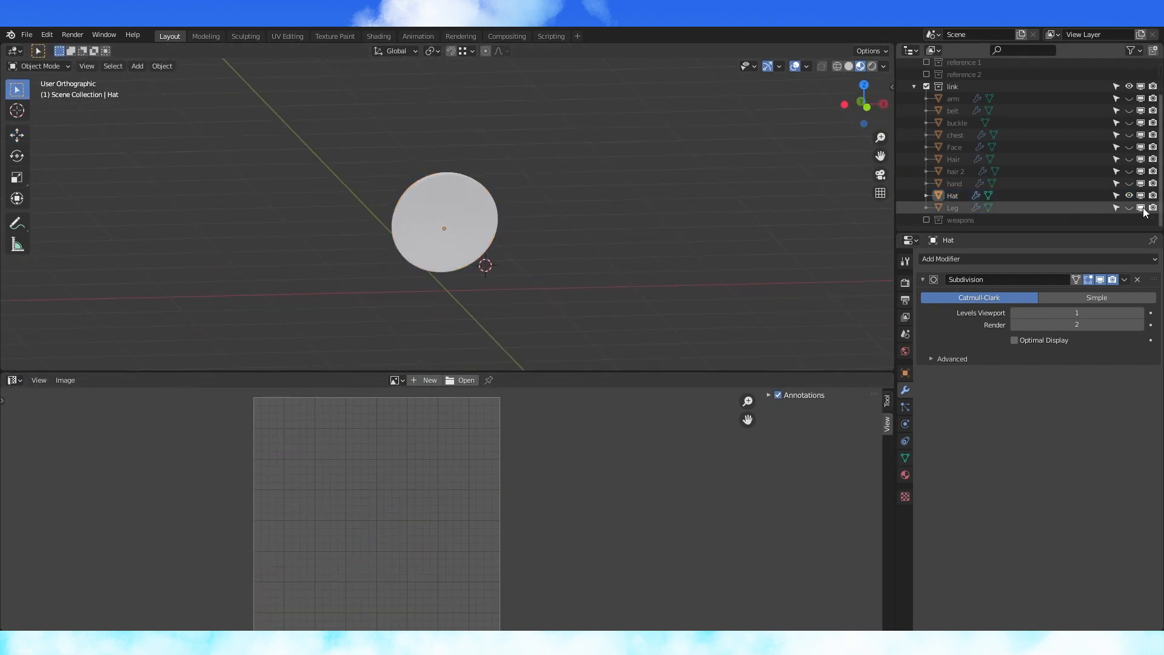
key("Tab")
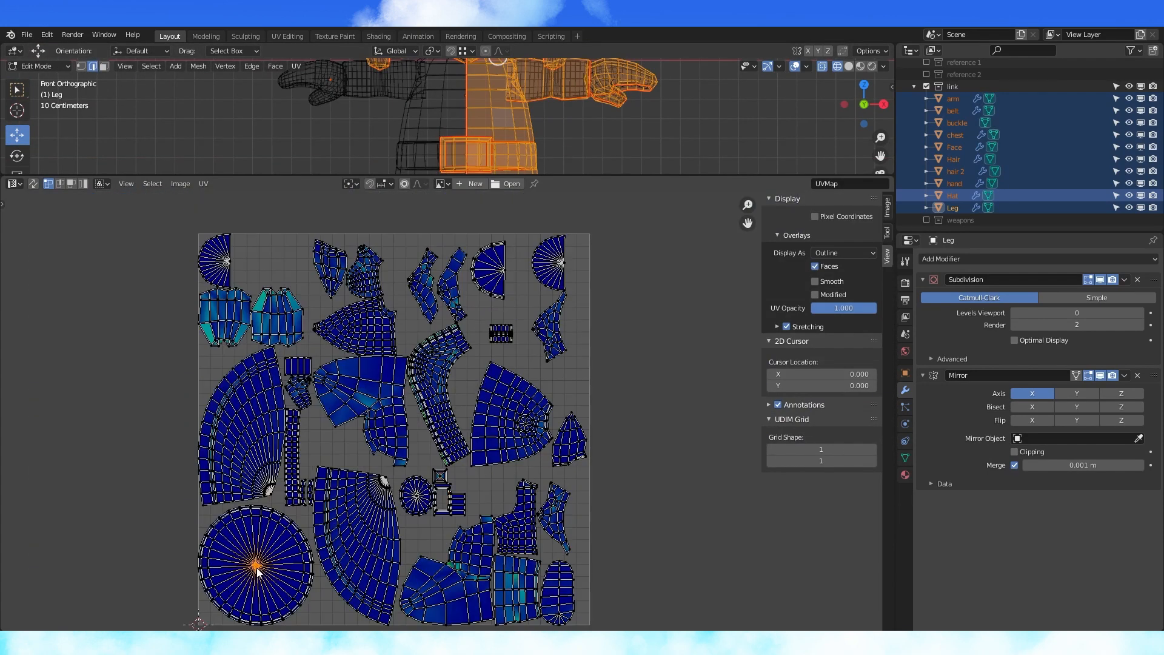
- Review the light green and Shoe/belt ball materials, including the Shoe/belt ramp's colour stop
scroll("down", 3)
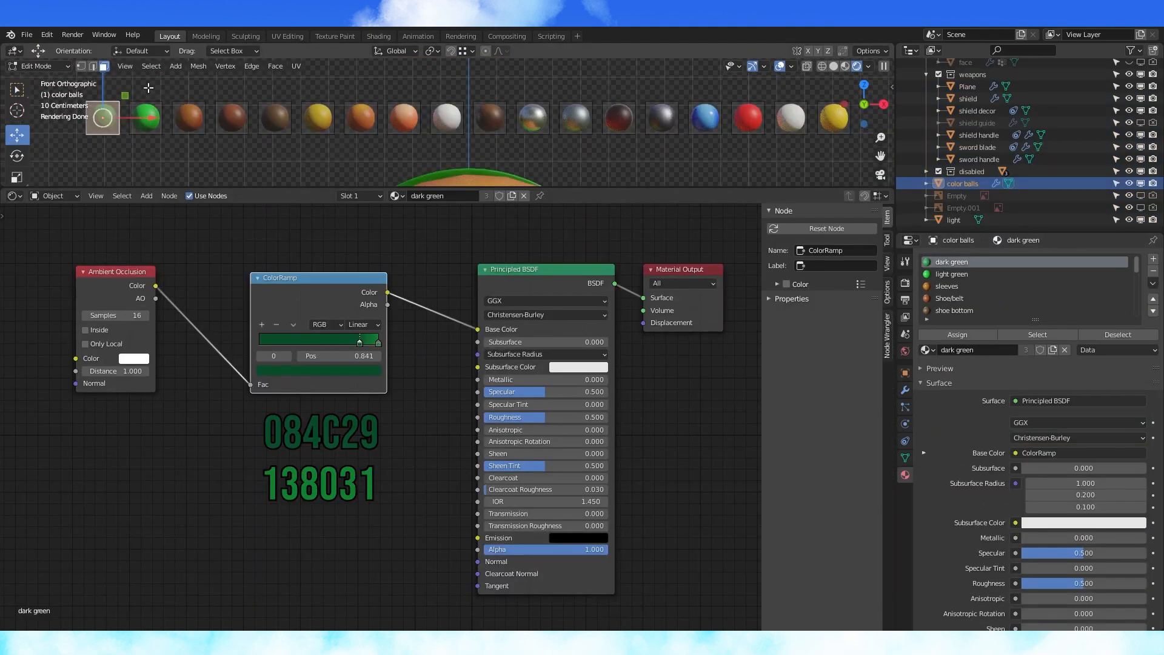
left_click(952, 274)
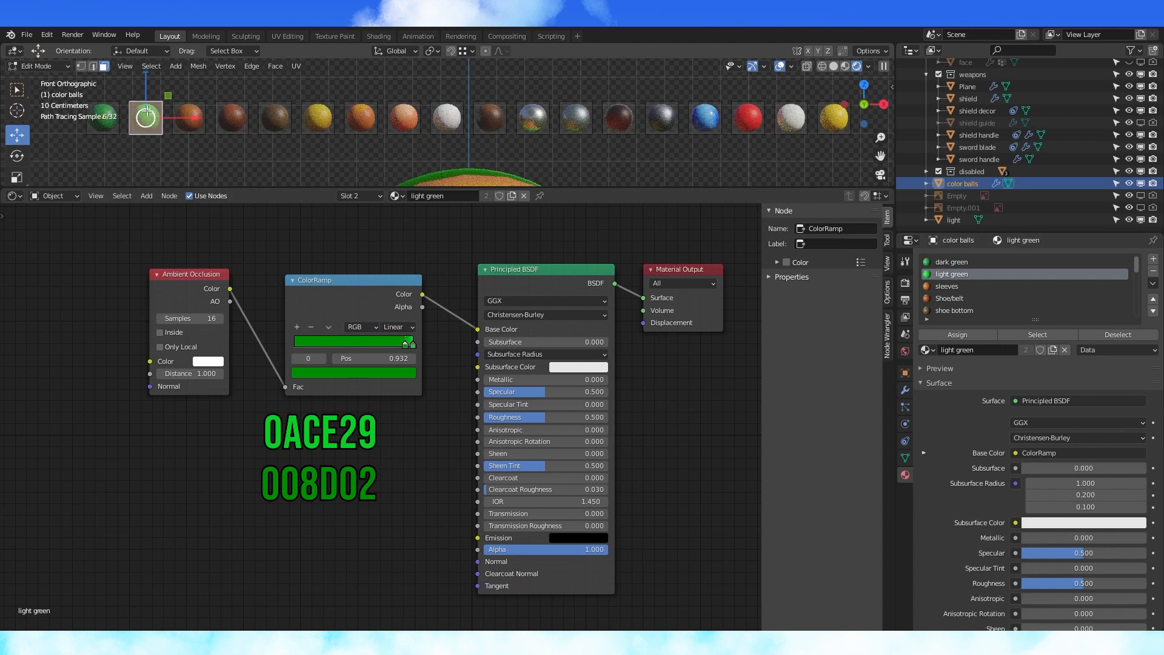
left_click(947, 285)
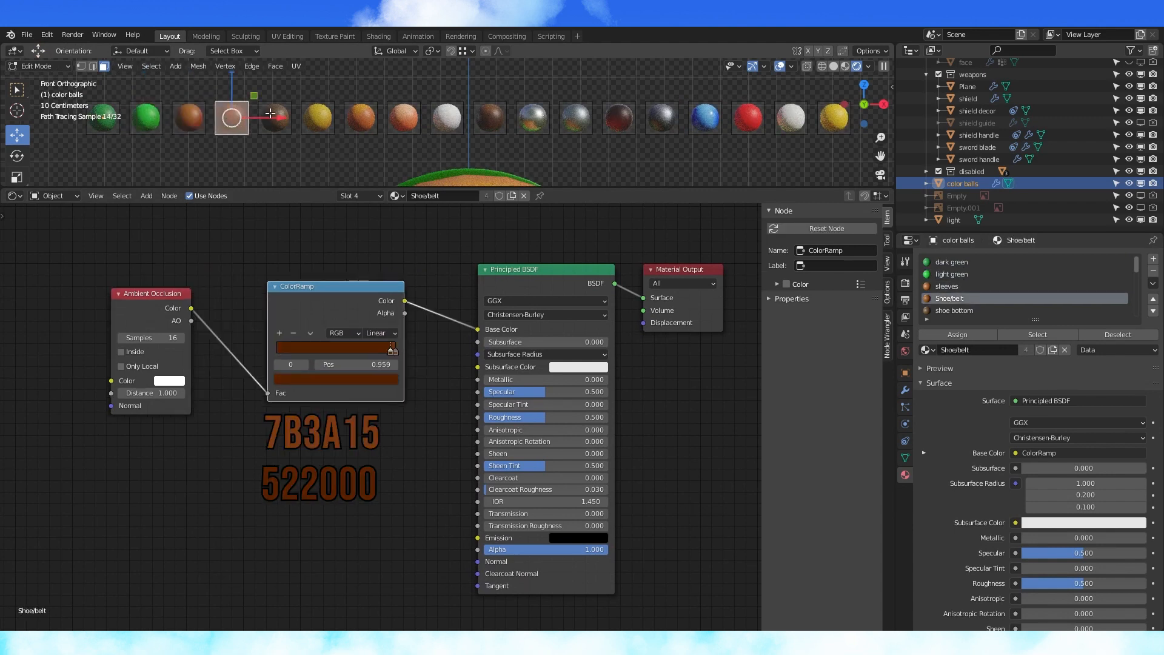
left_click(955, 310)
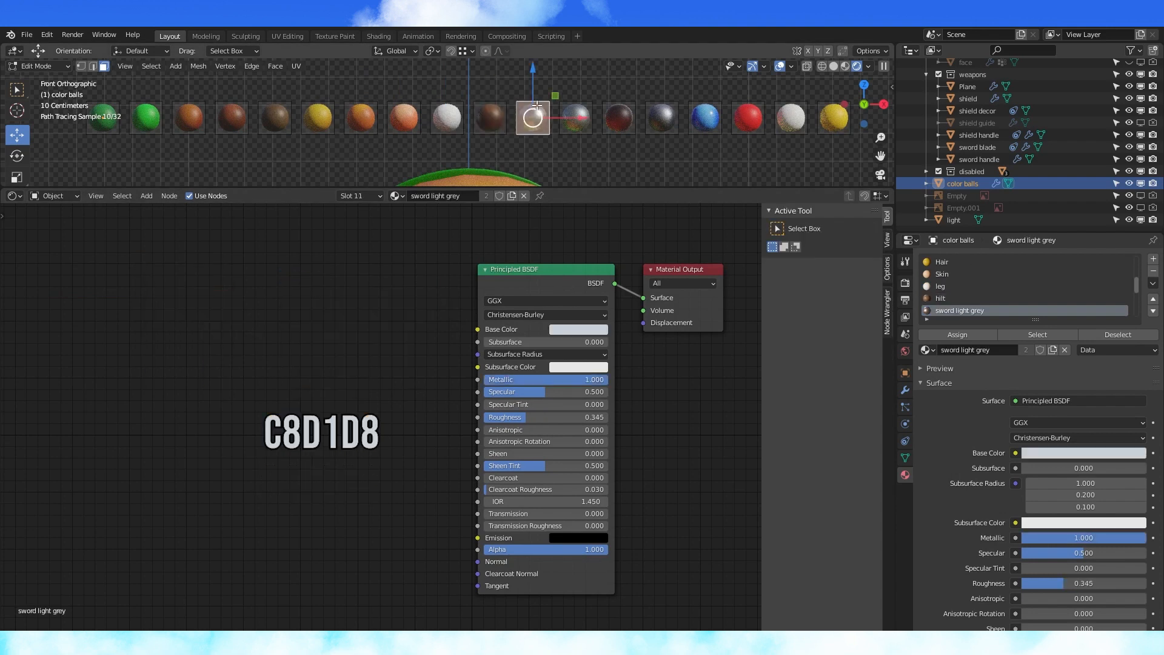
- Inspect the sword dark grey, sword red and shield colour balls' materials through shield white
left_click(575, 118)
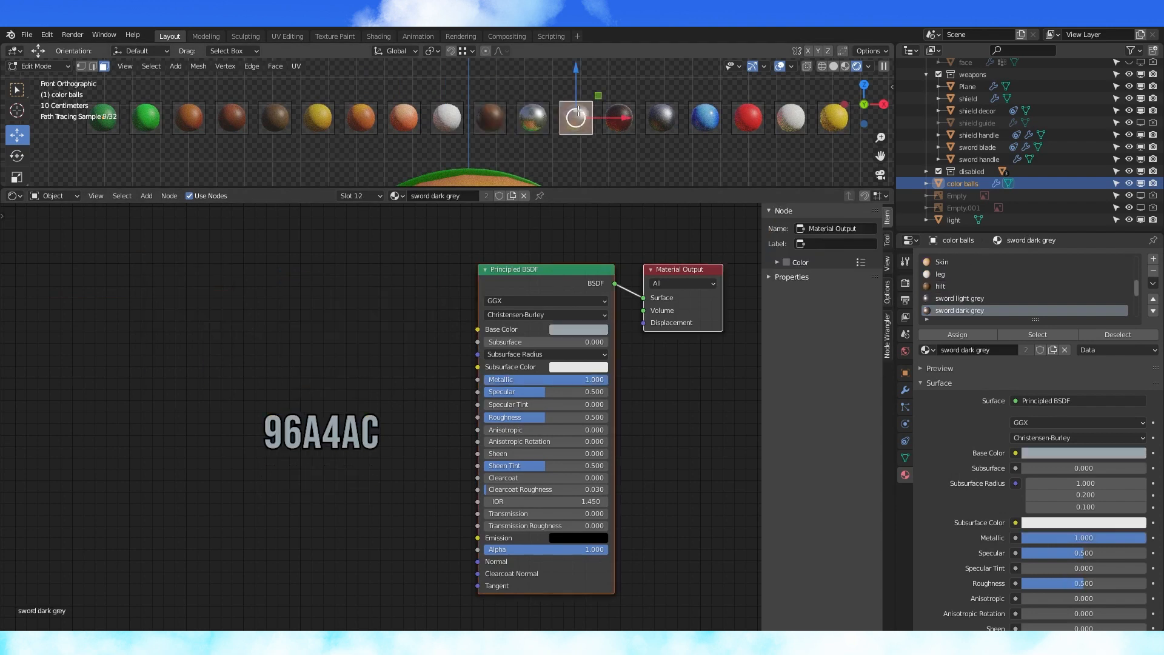
left_click(951, 309)
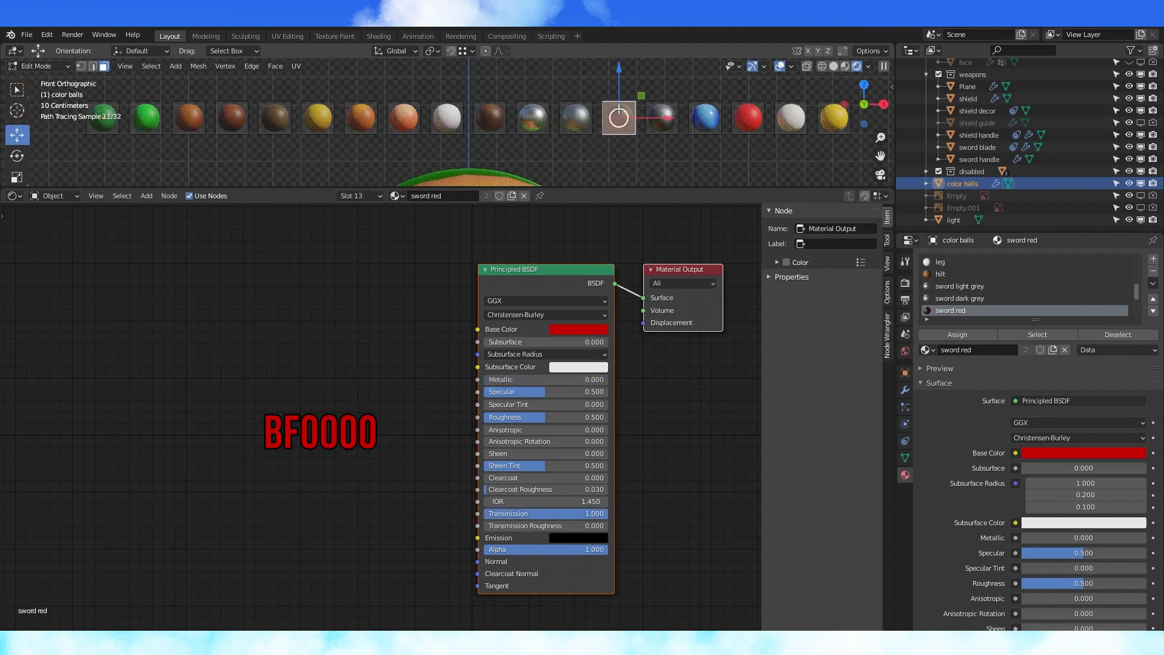
left_click(952, 310)
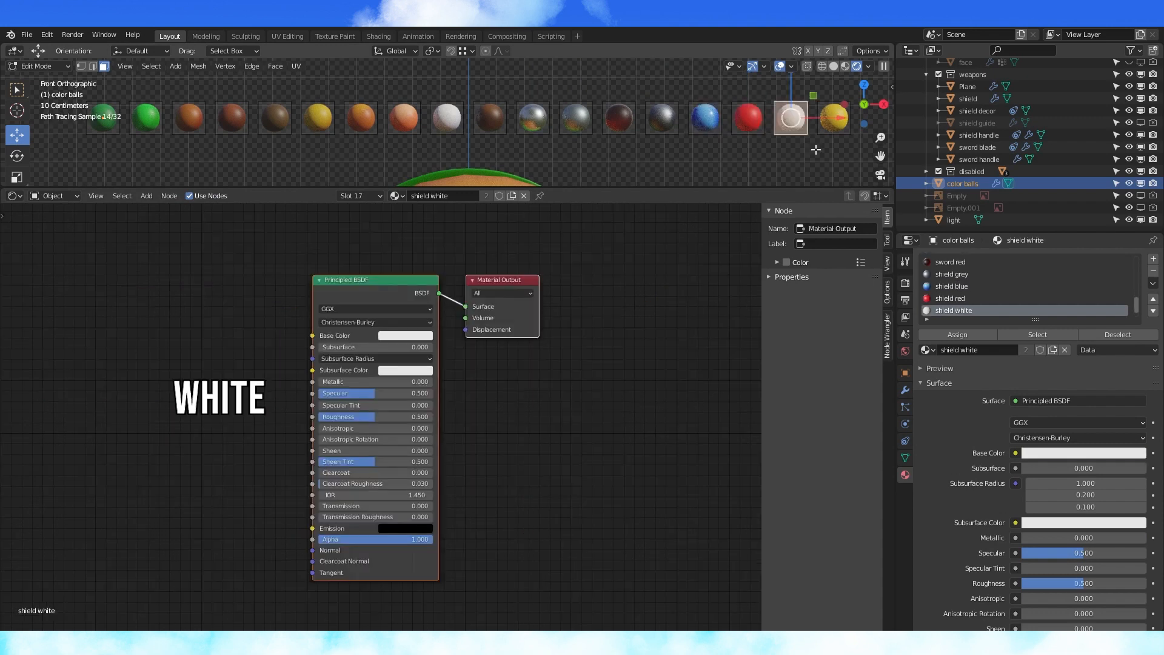
left_click(833, 117)
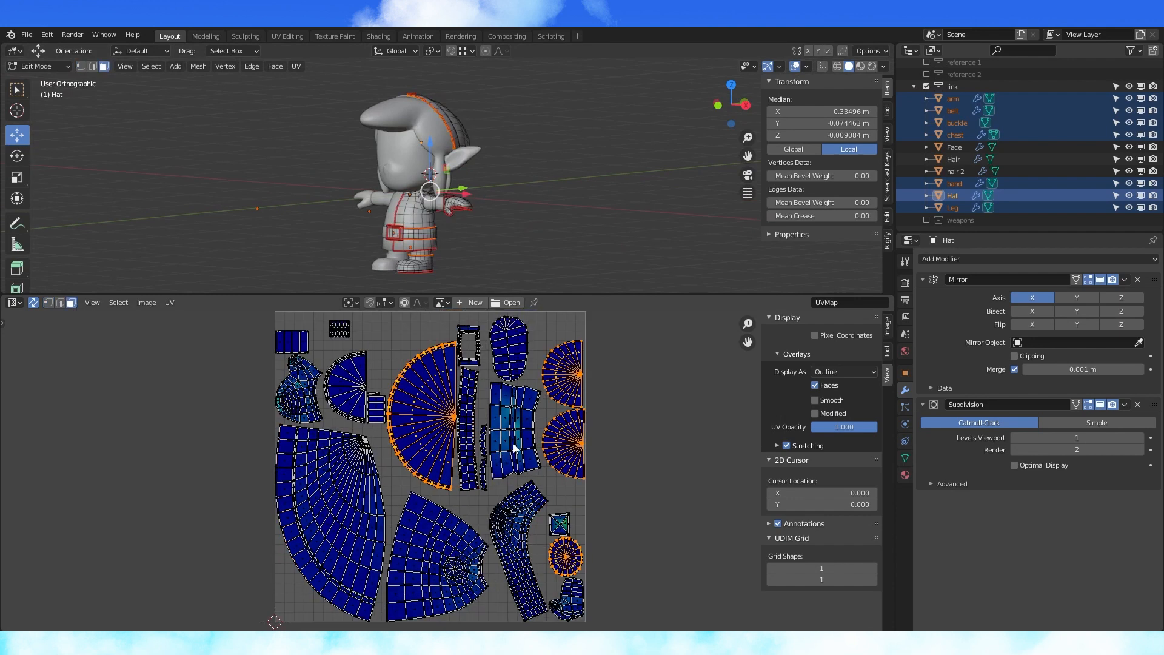
mouse_move(366, 392)
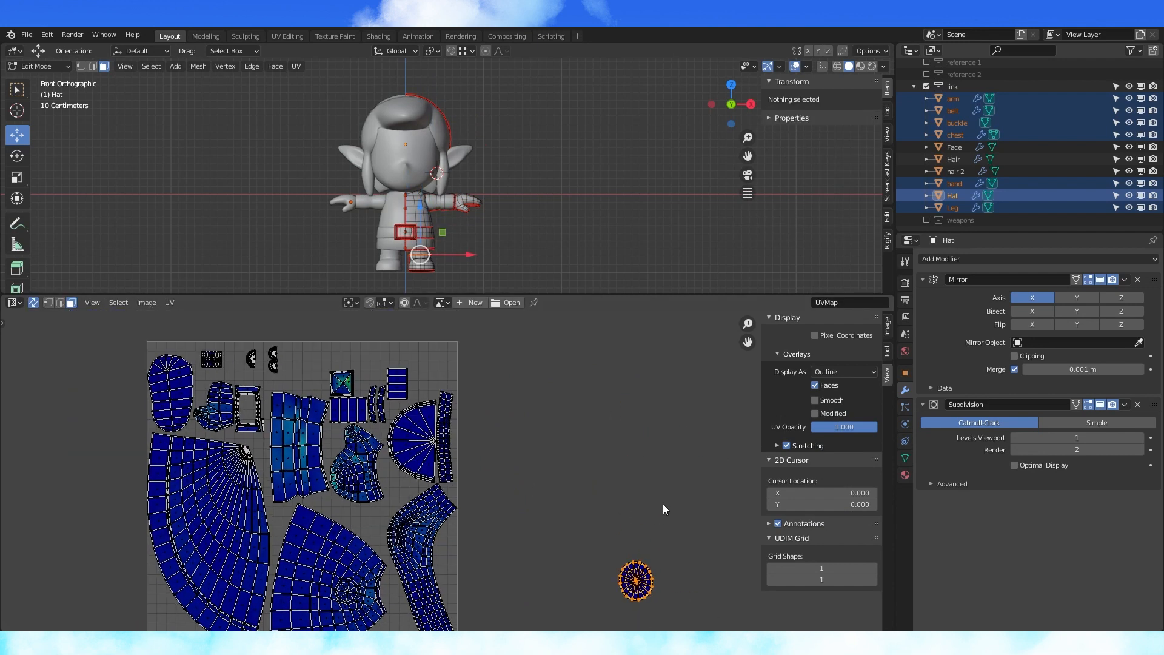
- Create a 2048 x 1024 image named Link Body
left_click(472, 303)
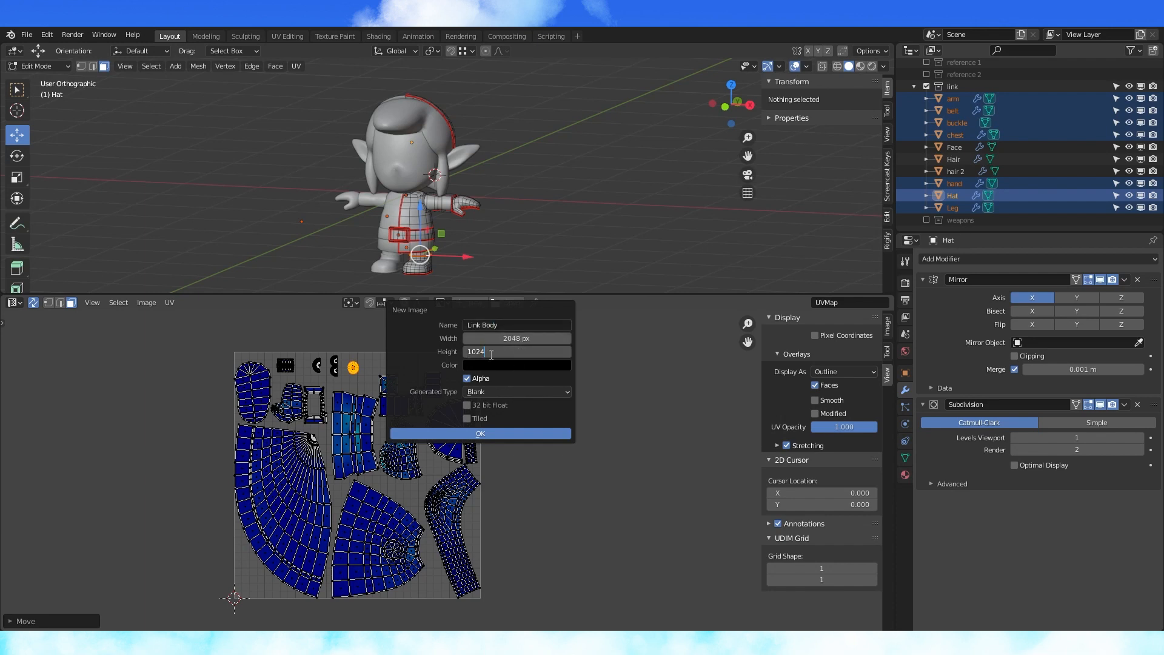
left_click(480, 434)
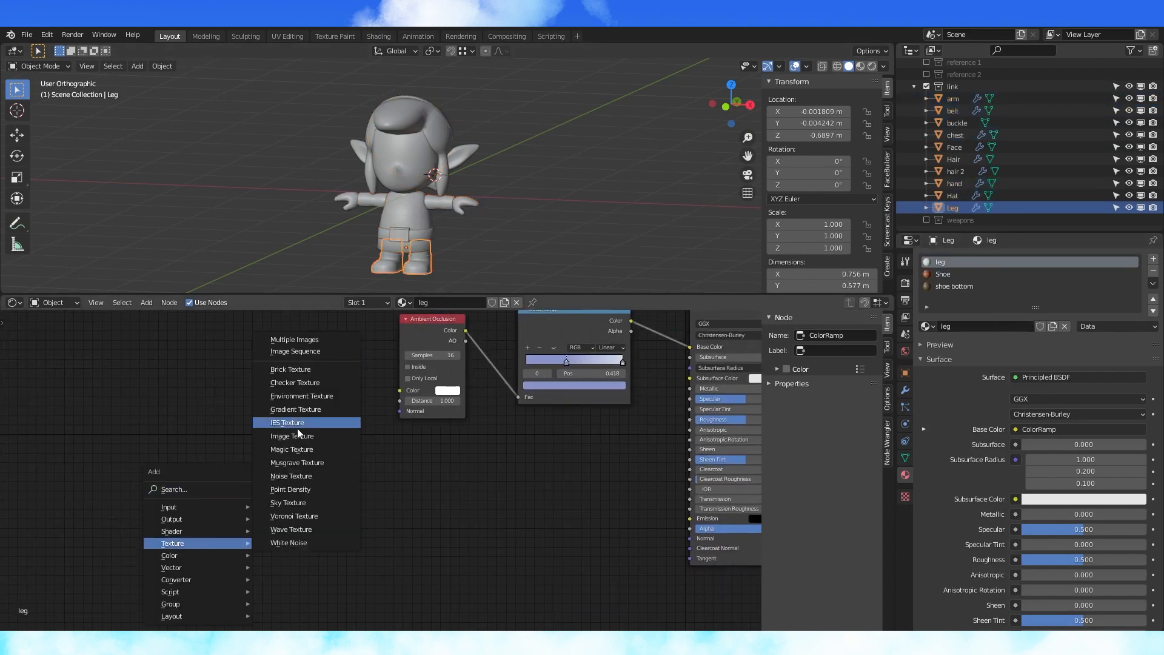
- Add Link Body image texture nodes to the leg, shoe bottom and belt materials
left_click(292, 436)
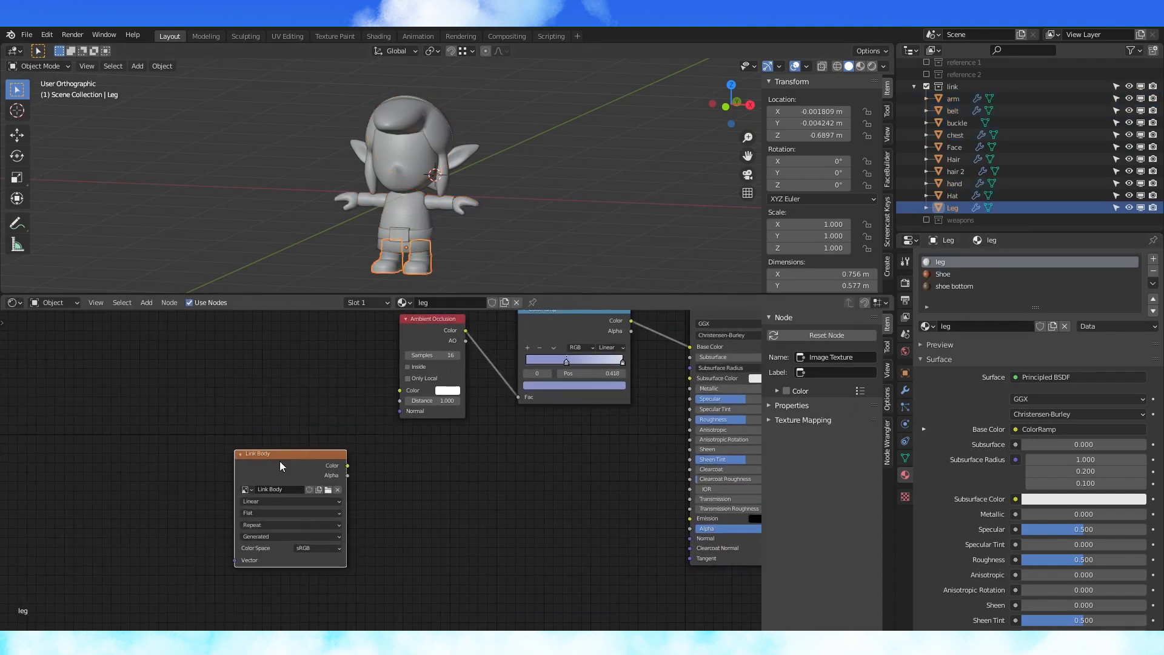
left_click_drag(280, 465, 345, 471)
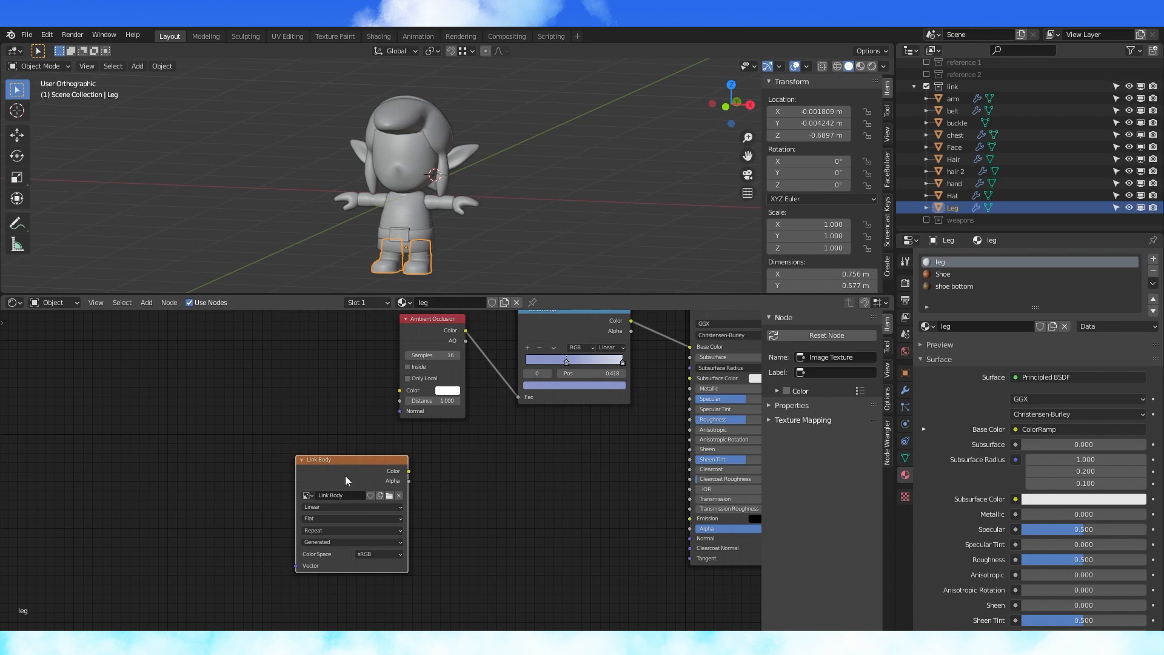
left_click(942, 274)
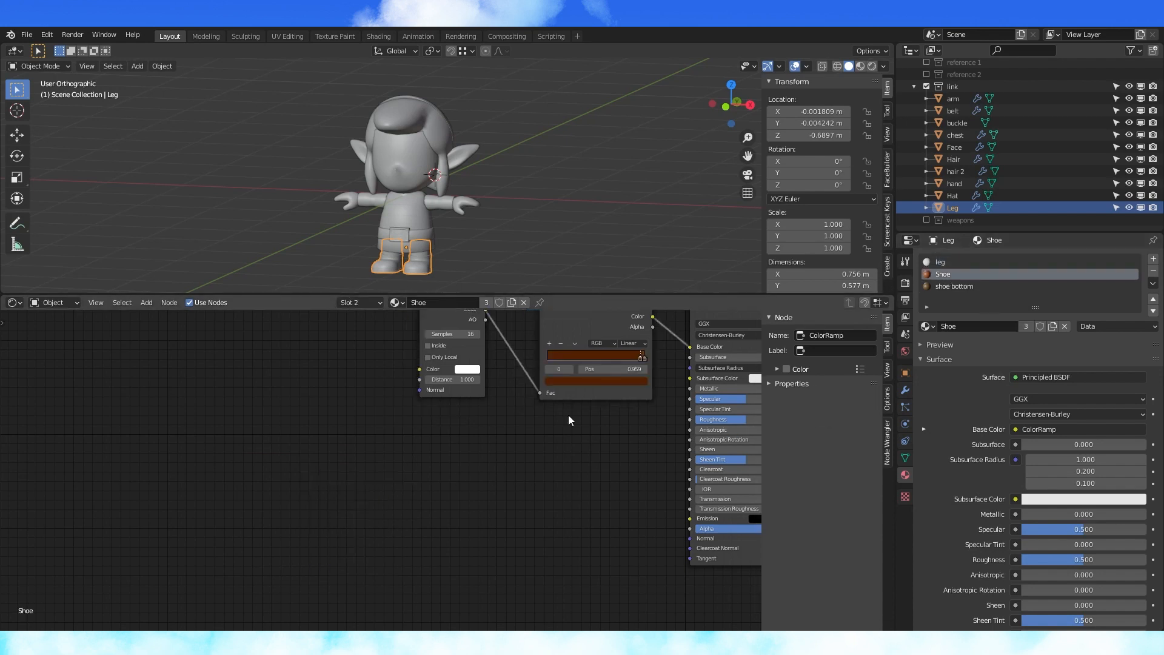
left_click(954, 286)
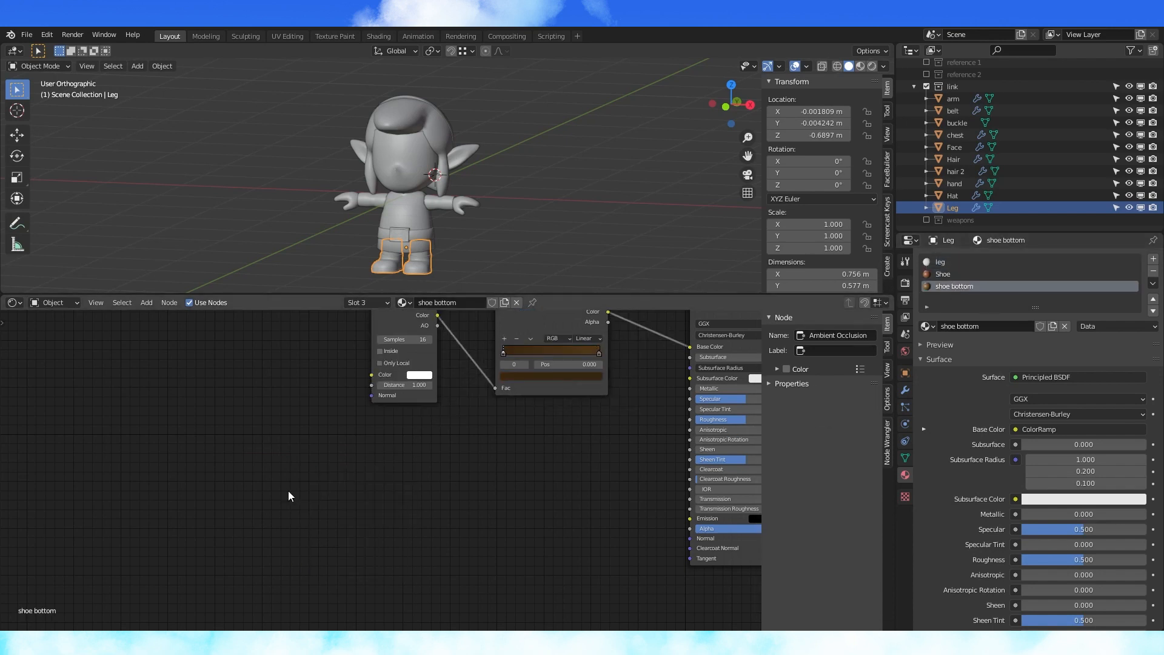
left_click(953, 111)
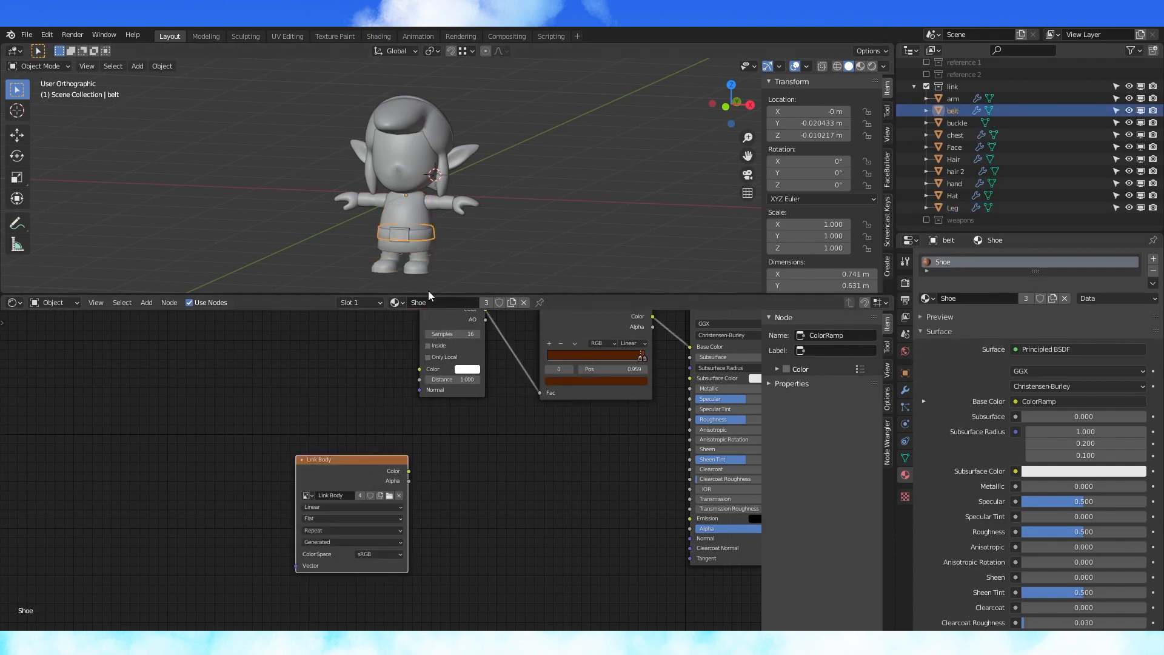
left_click(952, 196)
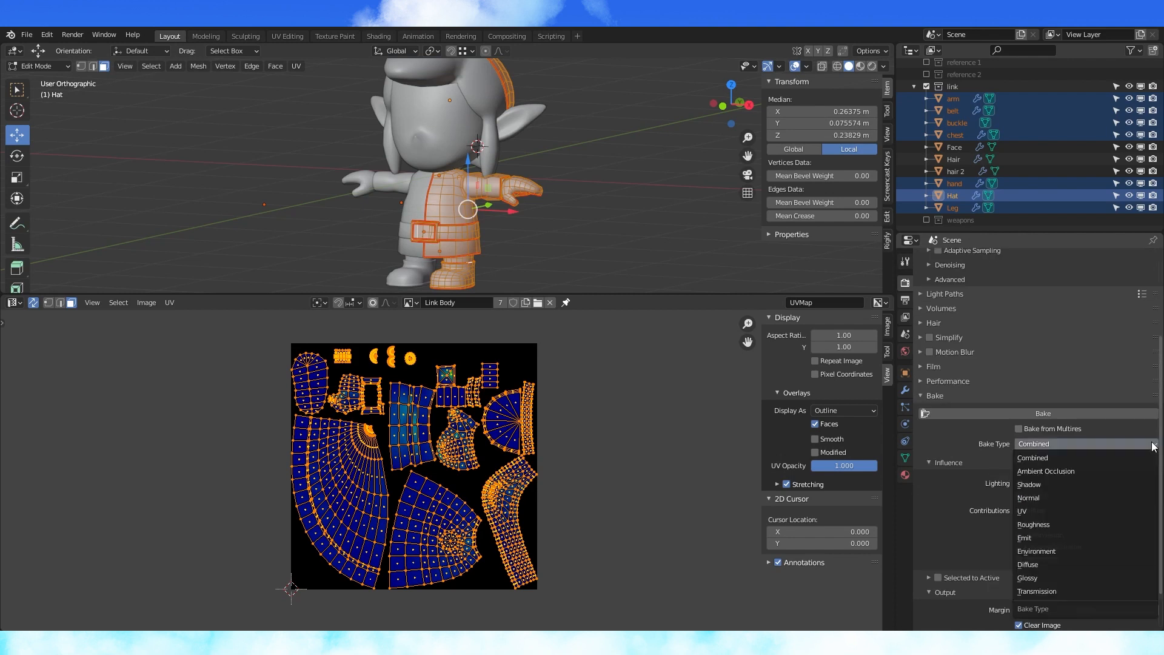
- Bake diffuse colour only into the Link Body image and save it
left_click(1028, 564)
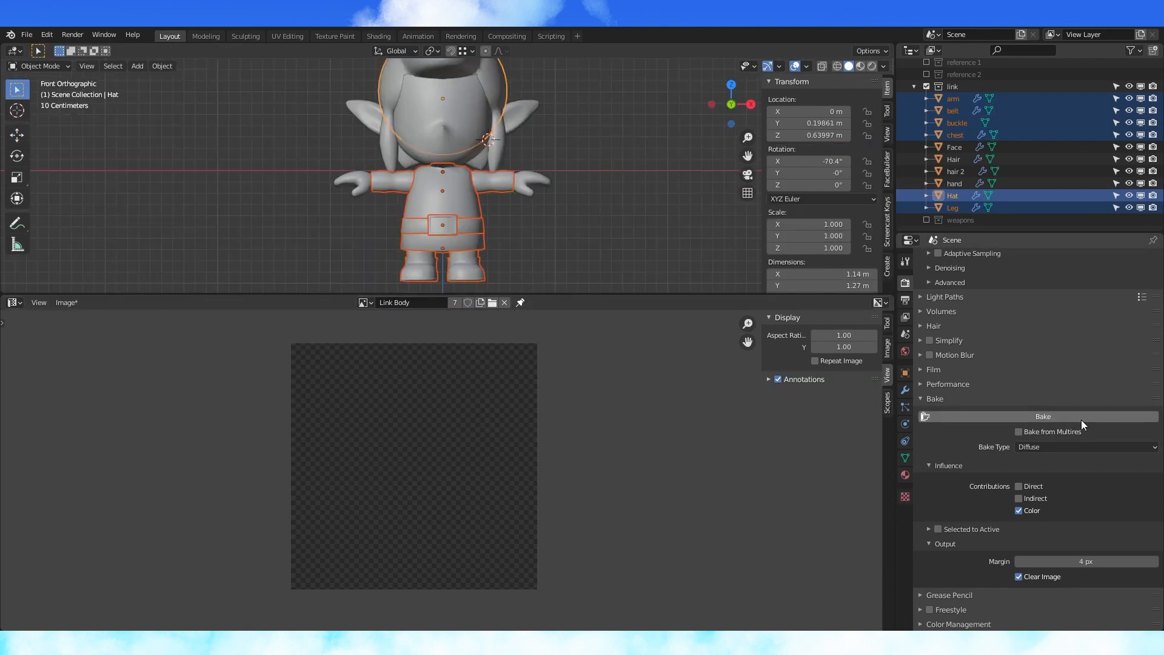
left_click(1043, 416)
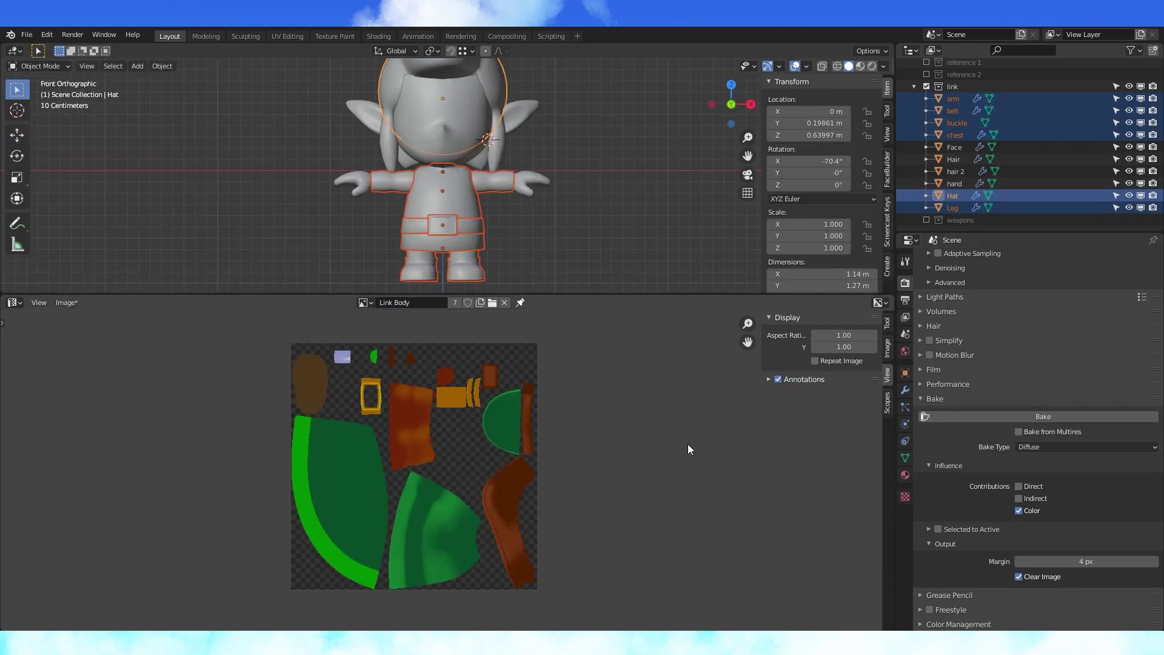
left_click(66, 302)
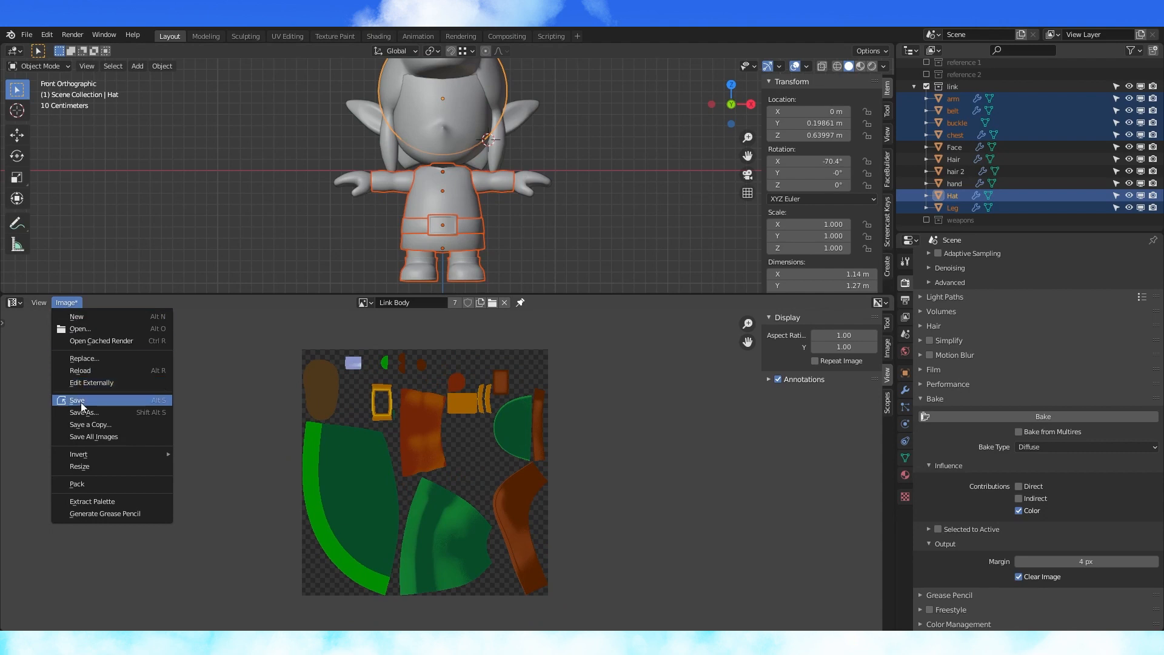
left_click(77, 400)
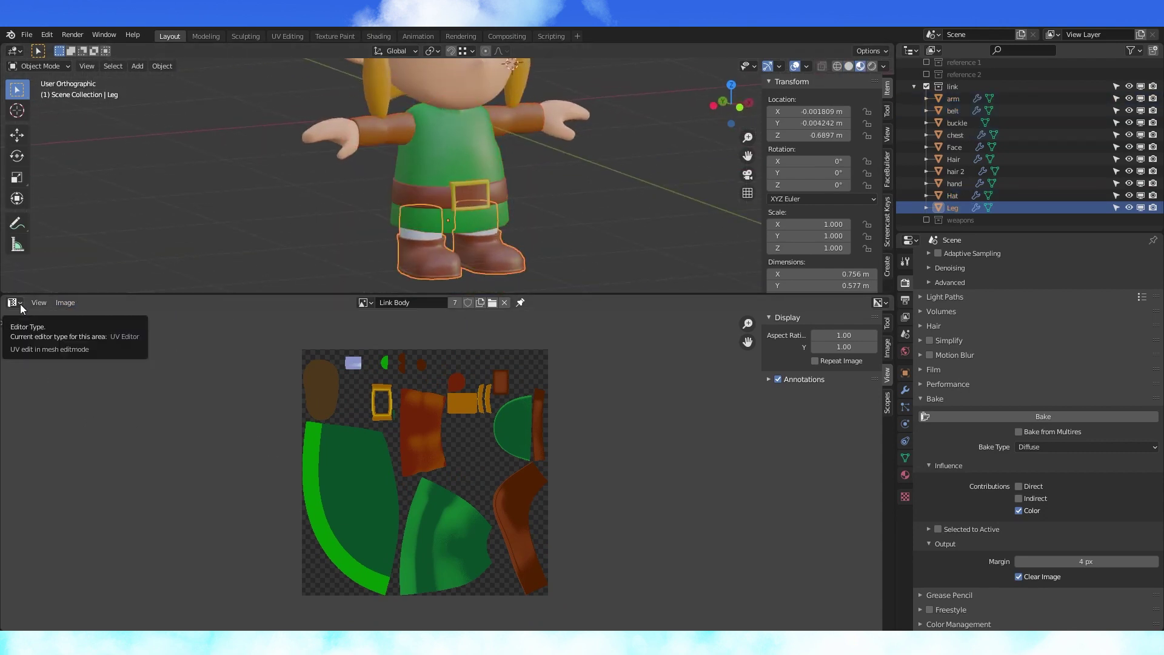
- Remove the belt's and arm's old materials and add a Link Body image texture node
left_click(12, 302)
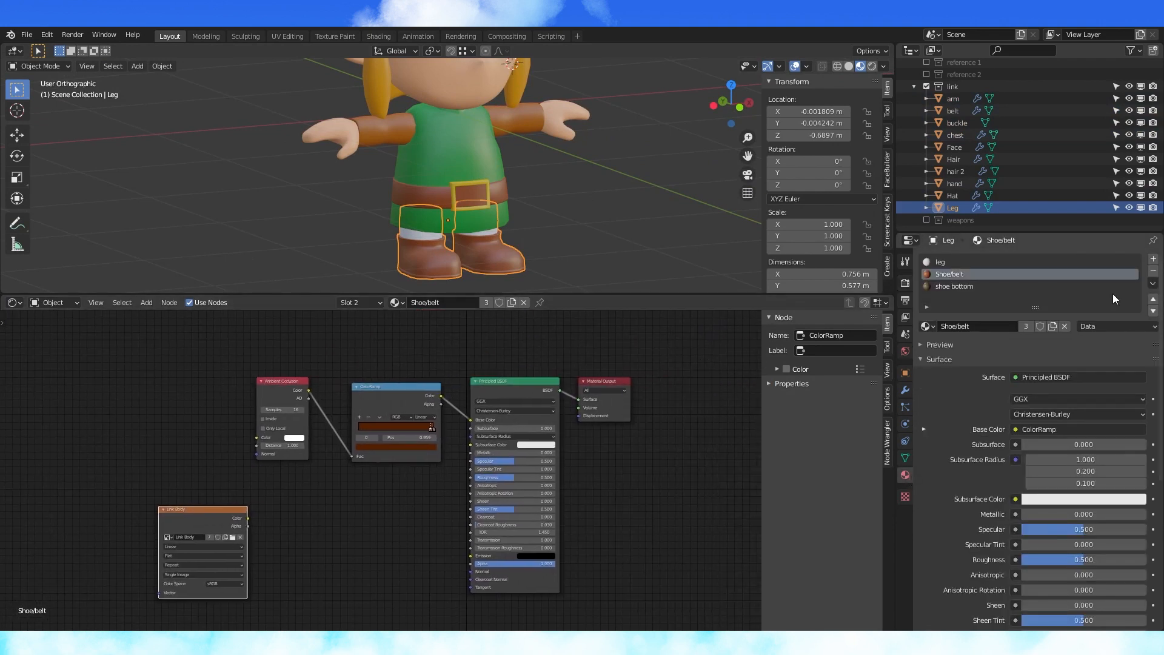
left_click(955, 134)
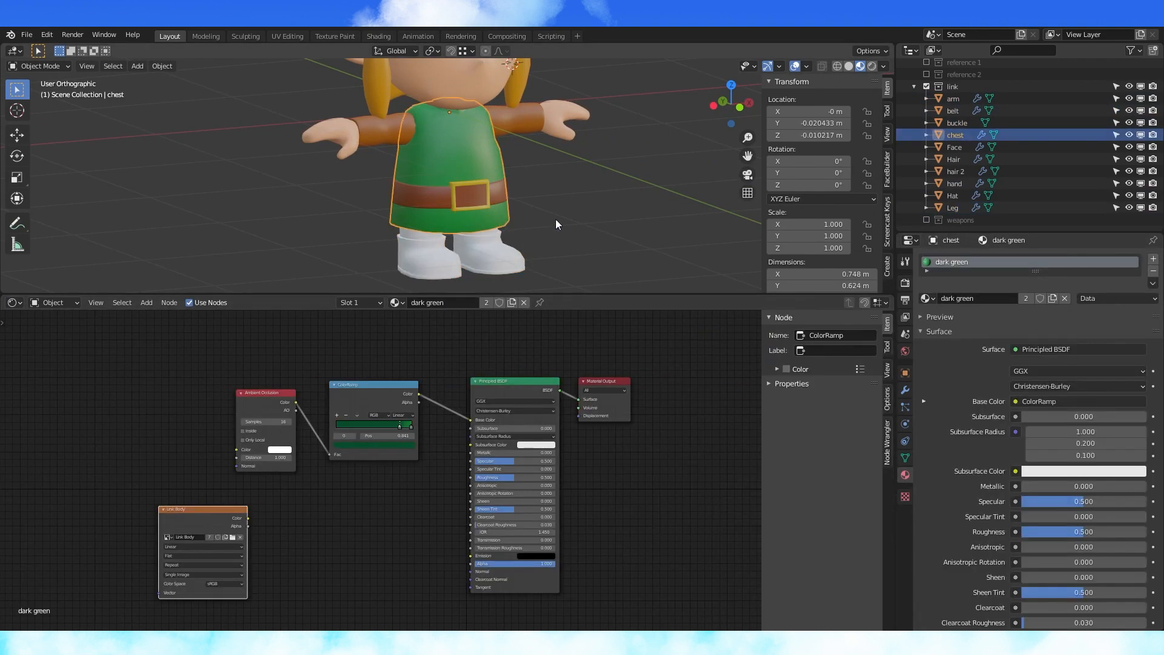
left_click(952, 111)
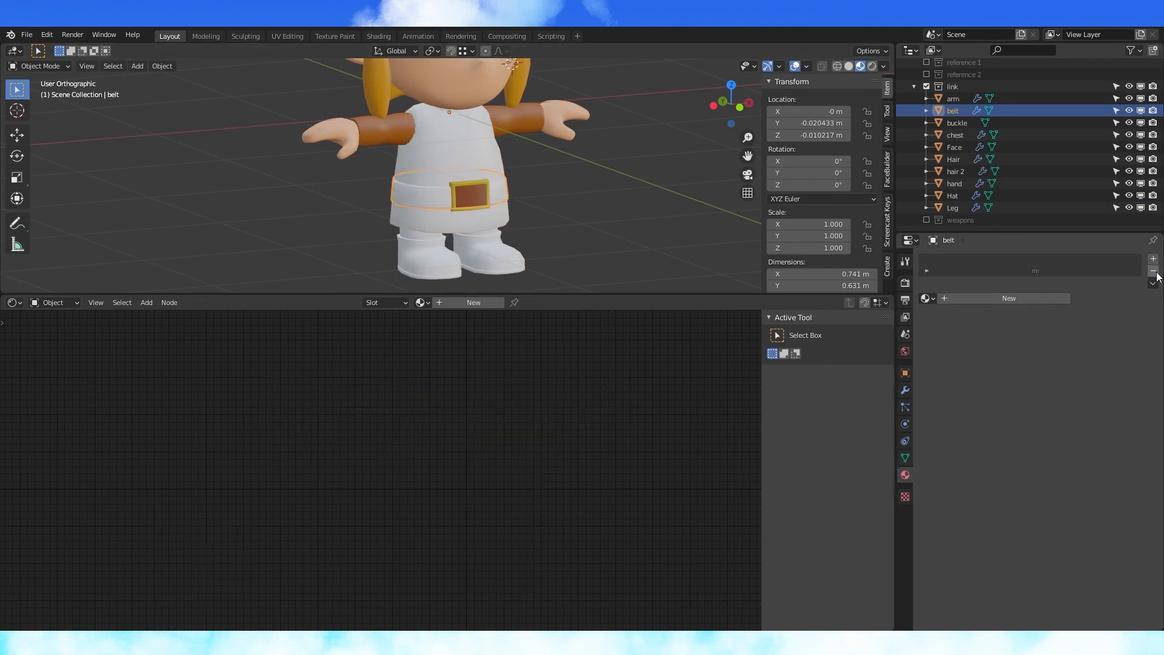
left_click(952, 98)
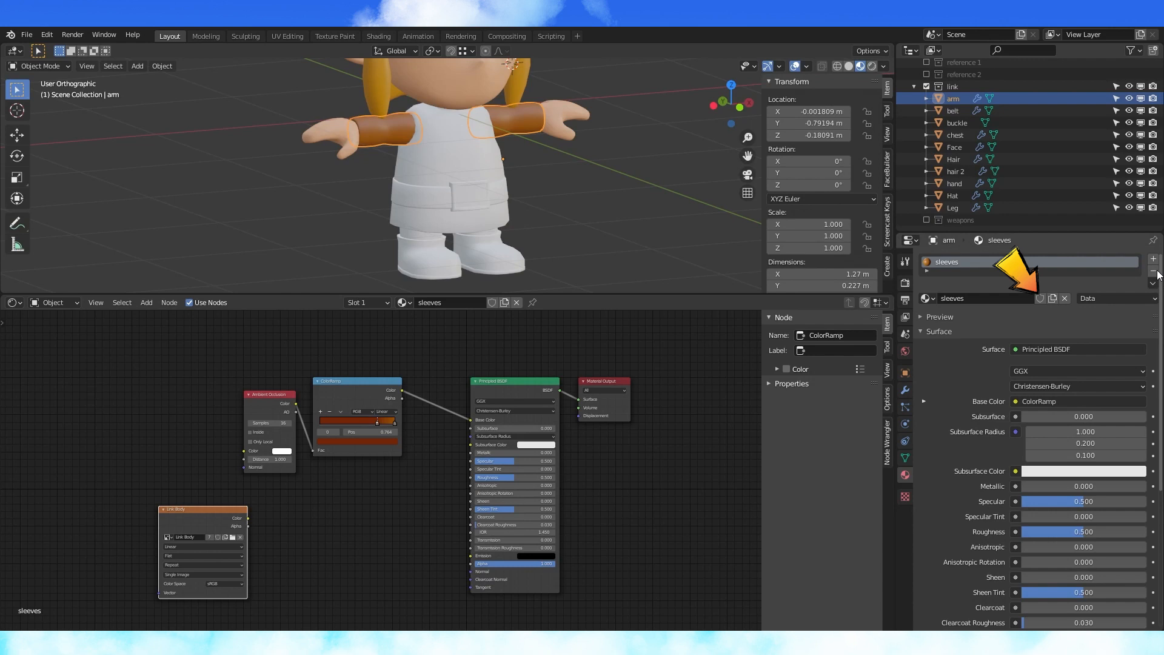
left_click(953, 195)
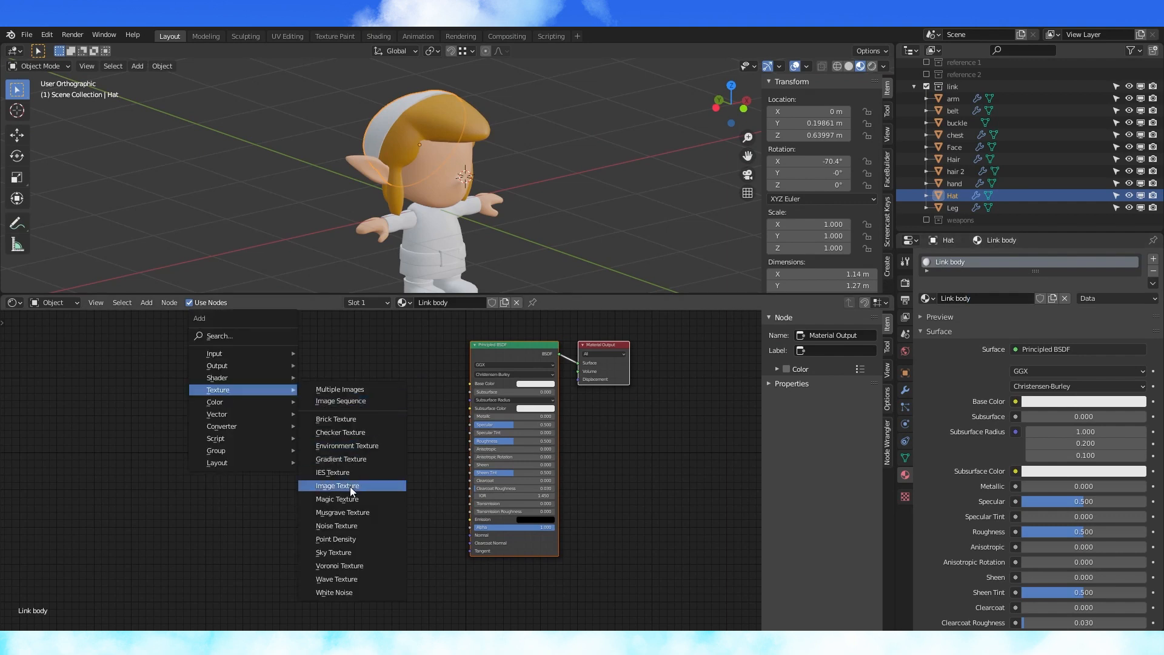
left_click(338, 485)
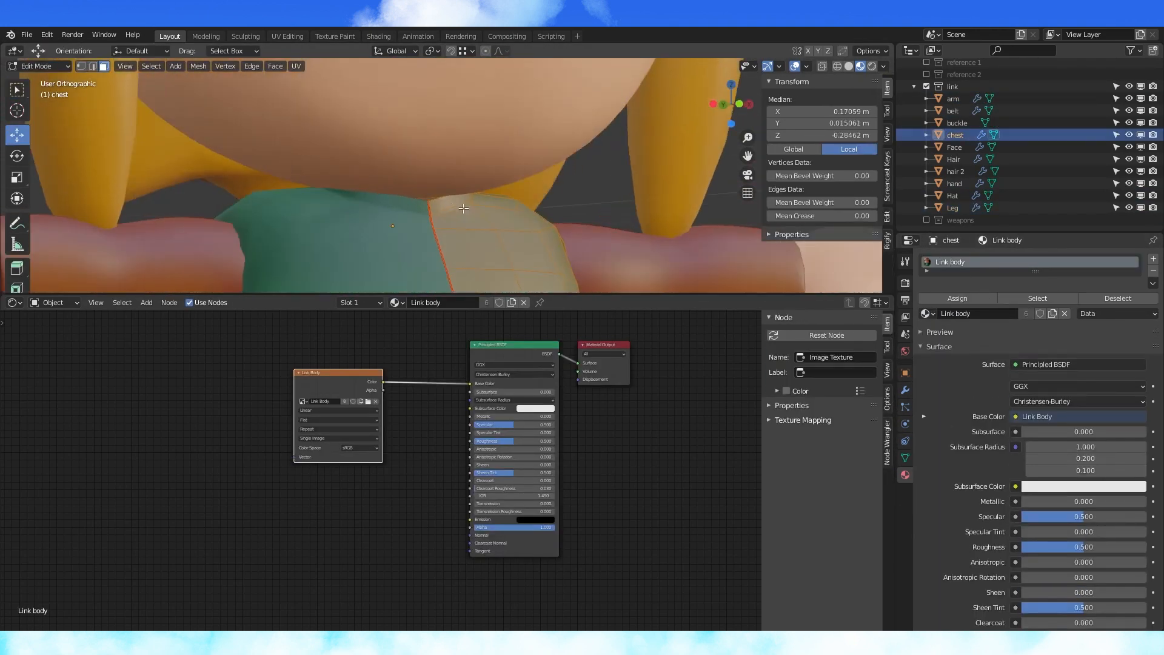
left_click_drag(463, 208, 470, 188)
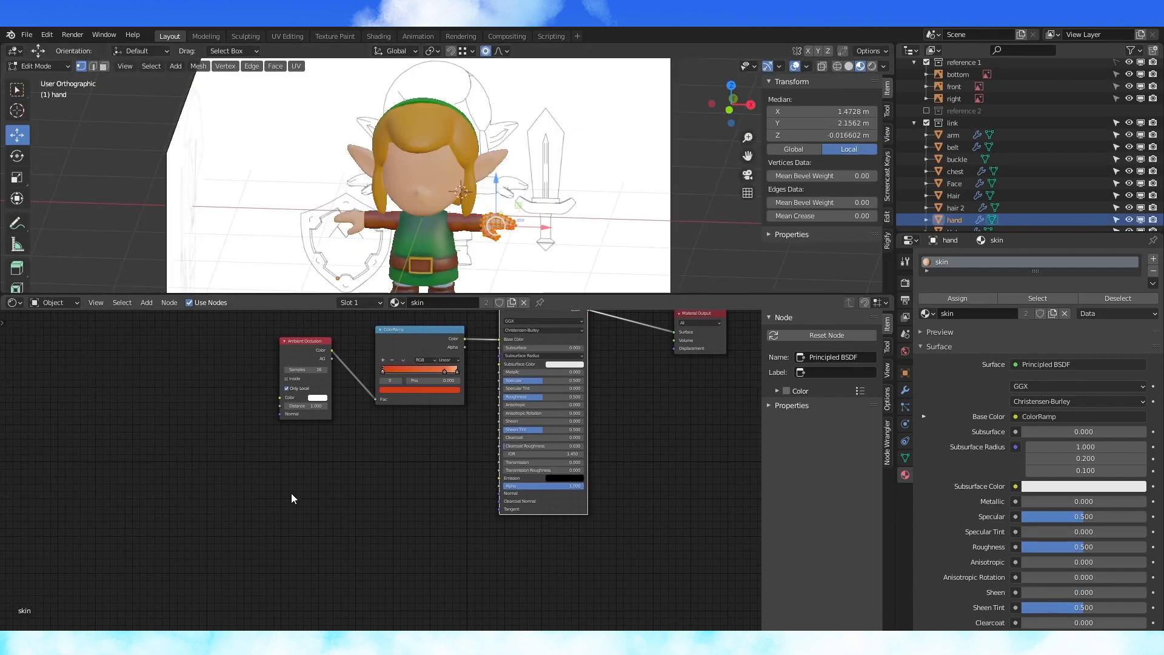
- Switch the lower area to the Image Editor to display the Link Body image
left_click(11, 302)
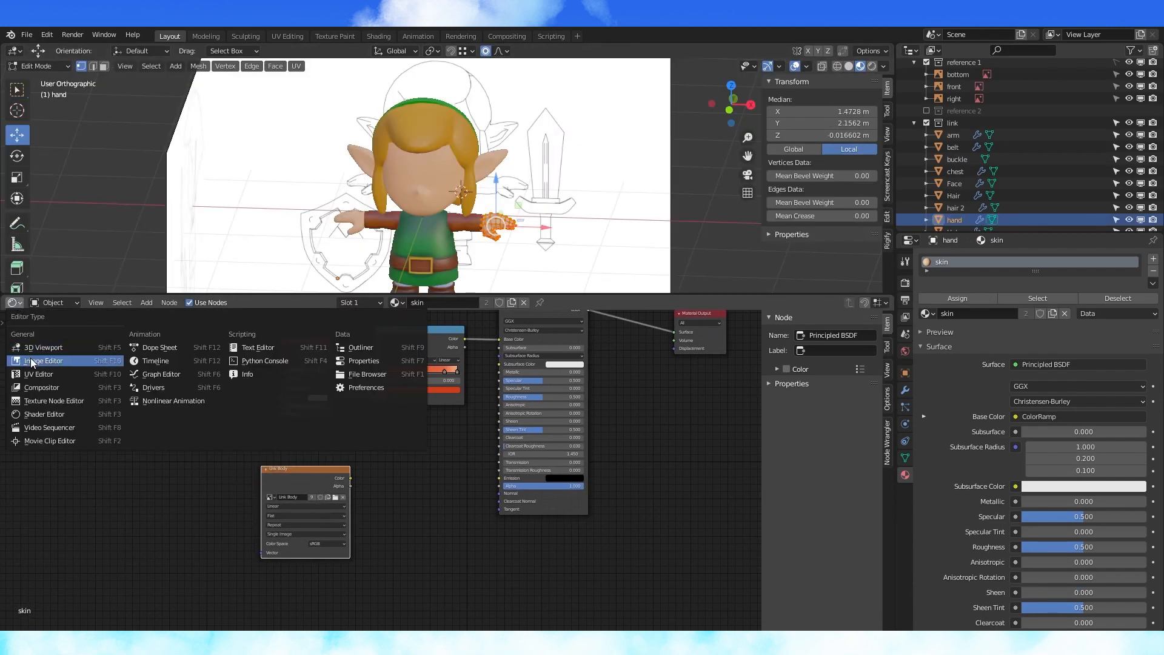
left_click(43, 360)
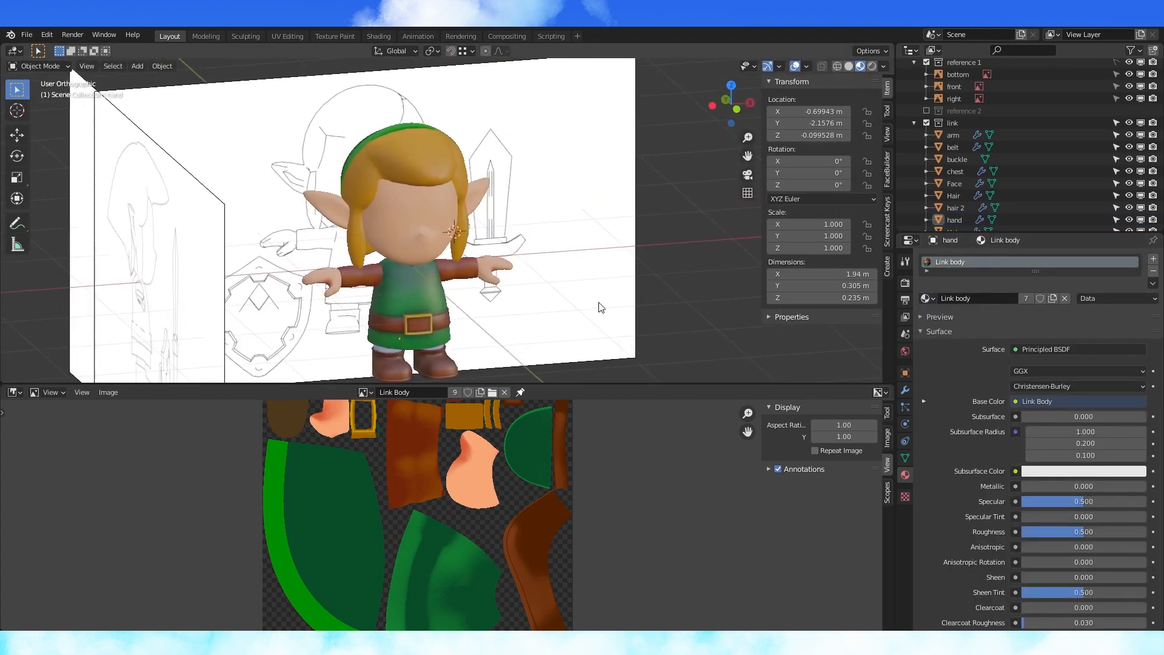
- Unwrap Hair and hair 2, bake into a new 2048/2 px Link Hair image, and save it
left_click(953, 195)
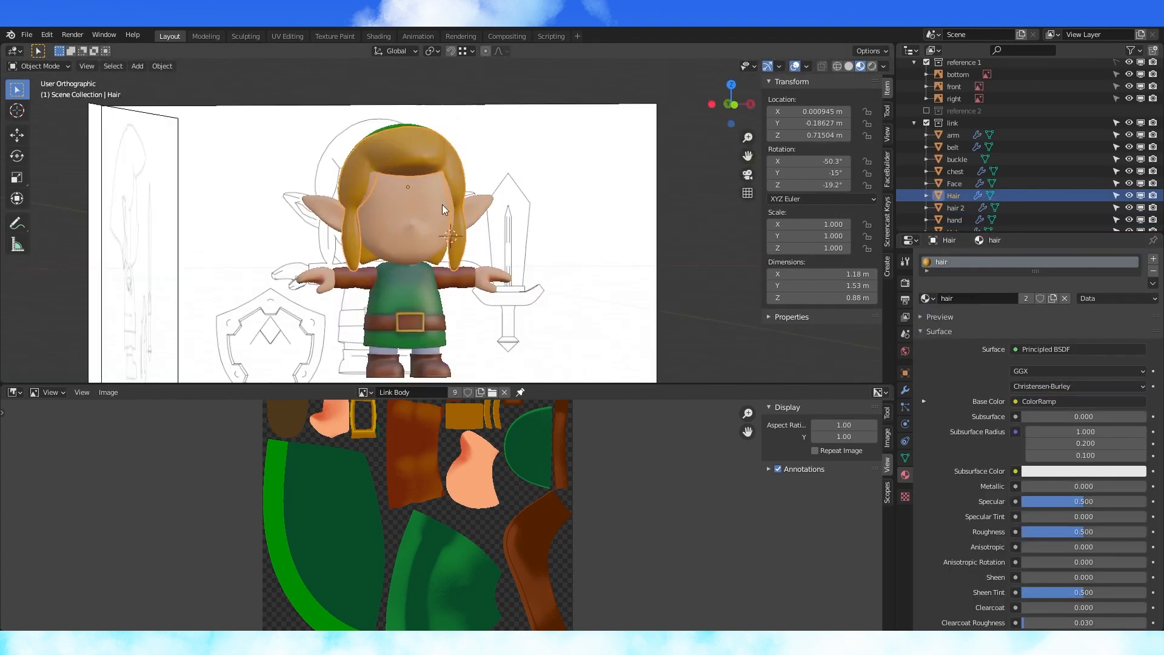
key("Tab")
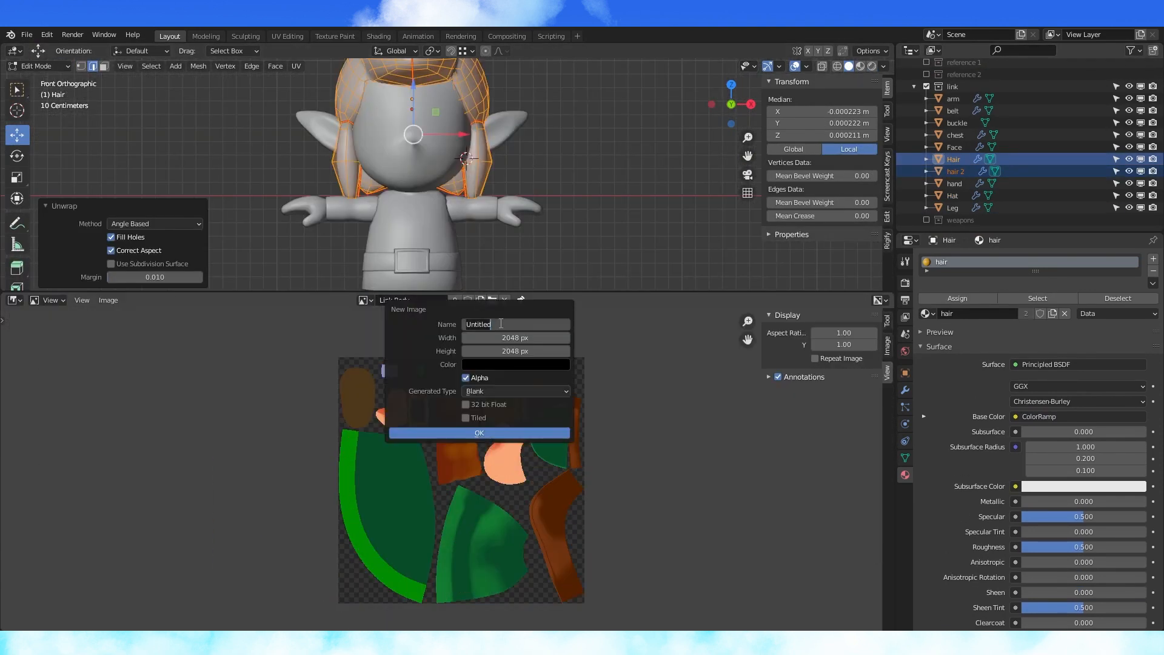
type("2048/2")
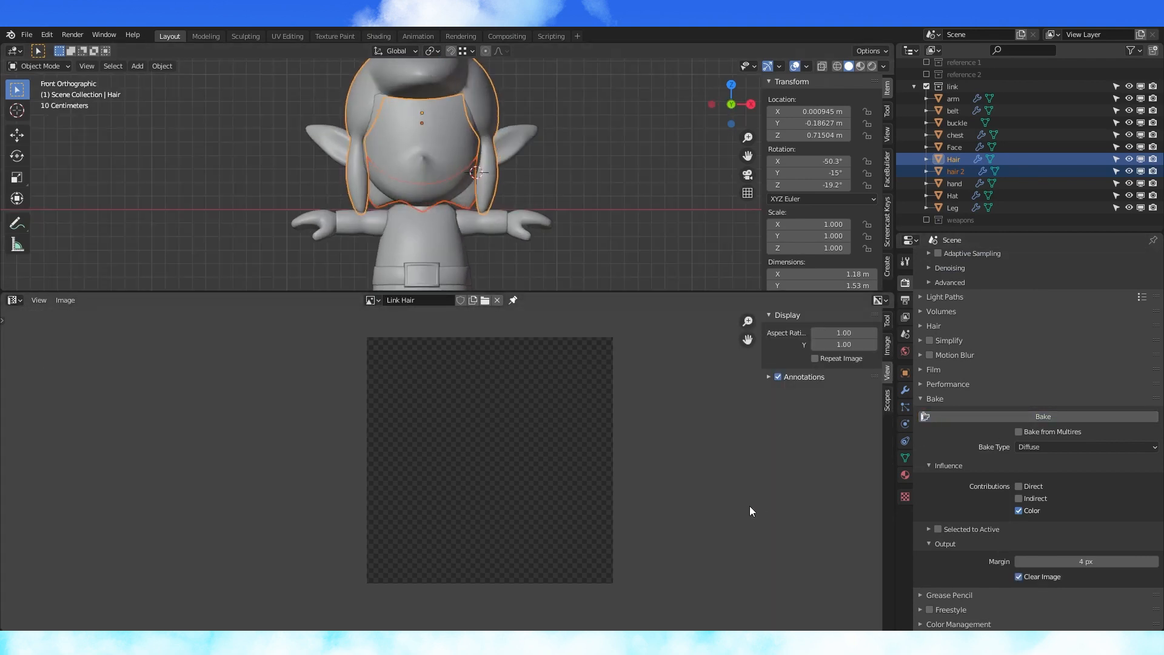
left_click(1043, 416)
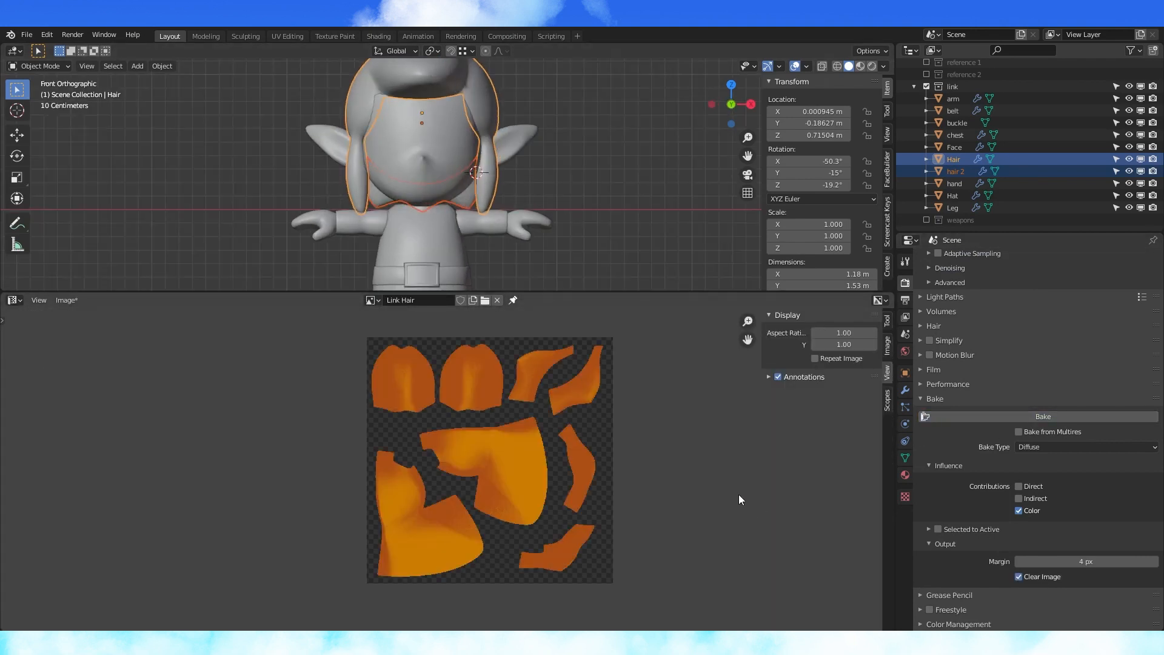
left_click(67, 300)
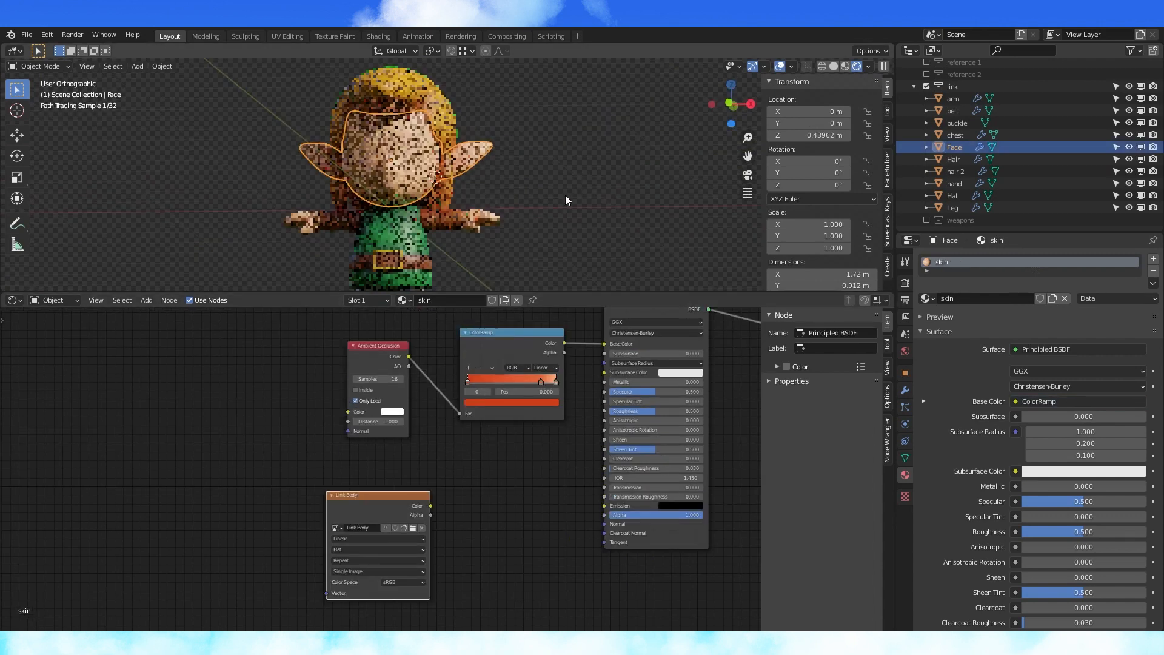
- In Edit Mode, add separate skin, skin.Mouth and skin.eyes material slots to the face
key("Tab")
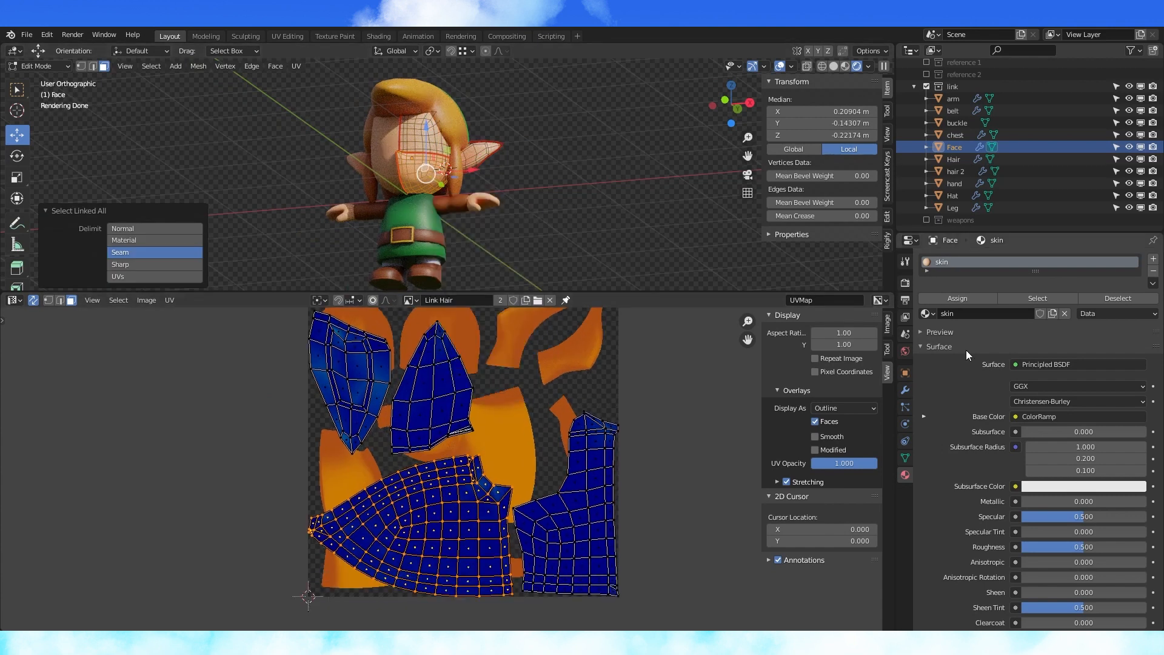
left_click(1153, 258)
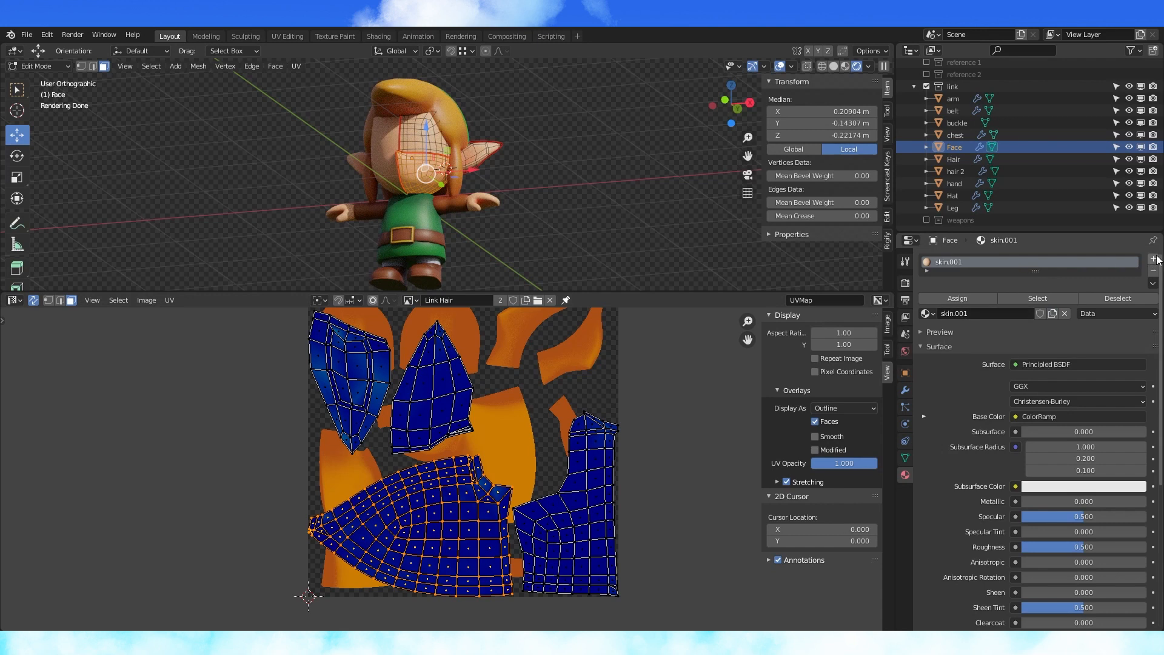
left_click(1154, 257)
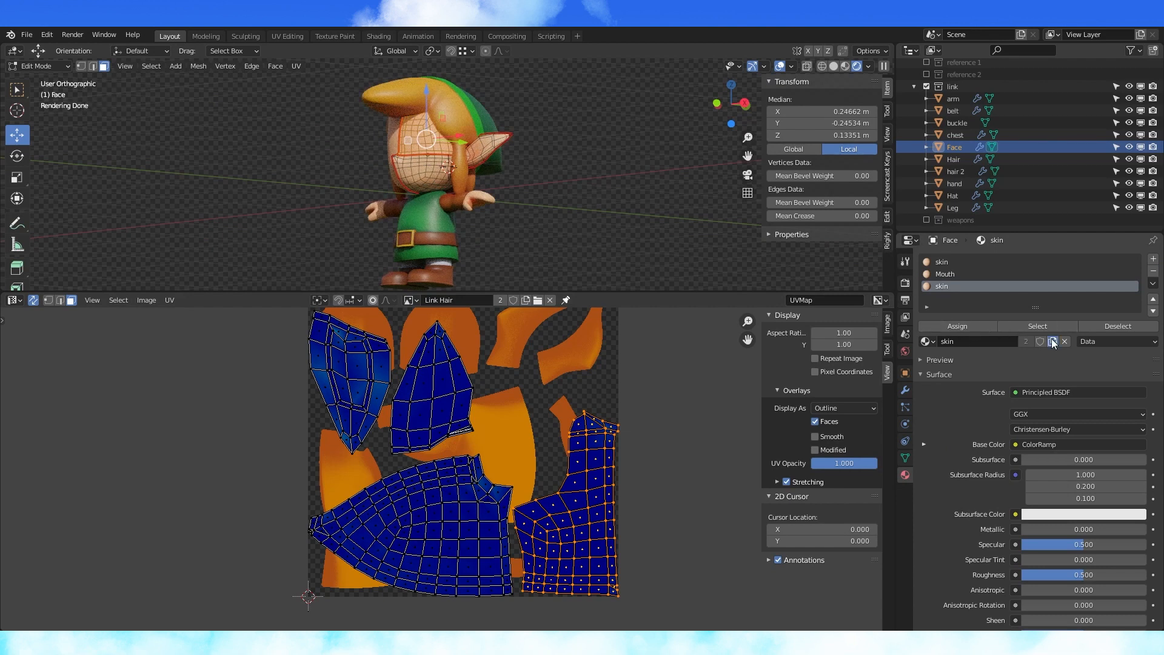
left_click(945, 274)
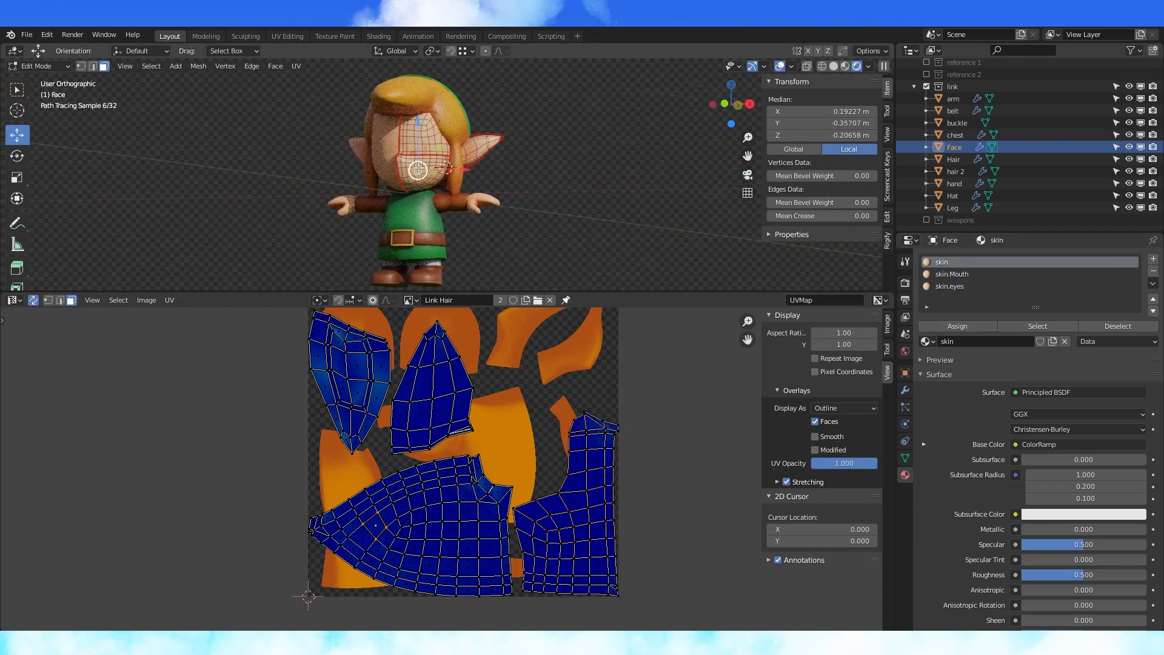
left_click(952, 274)
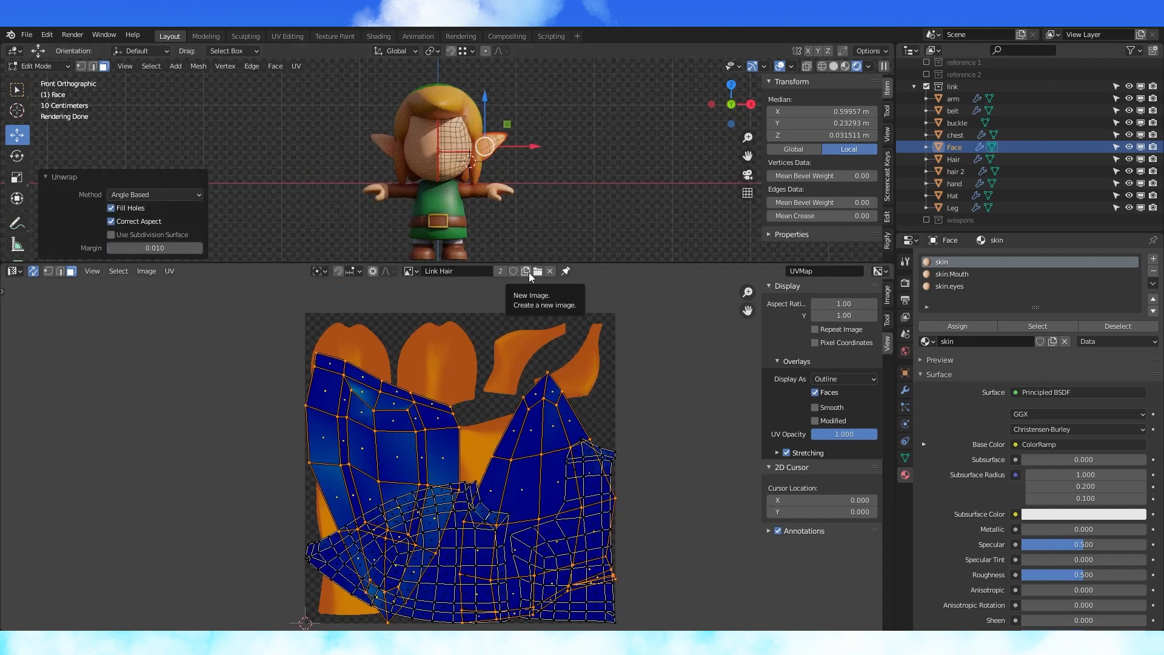
- Create a new 256 px ears image, then return the lower area to material nodes
left_click(538, 271)
type("ears")
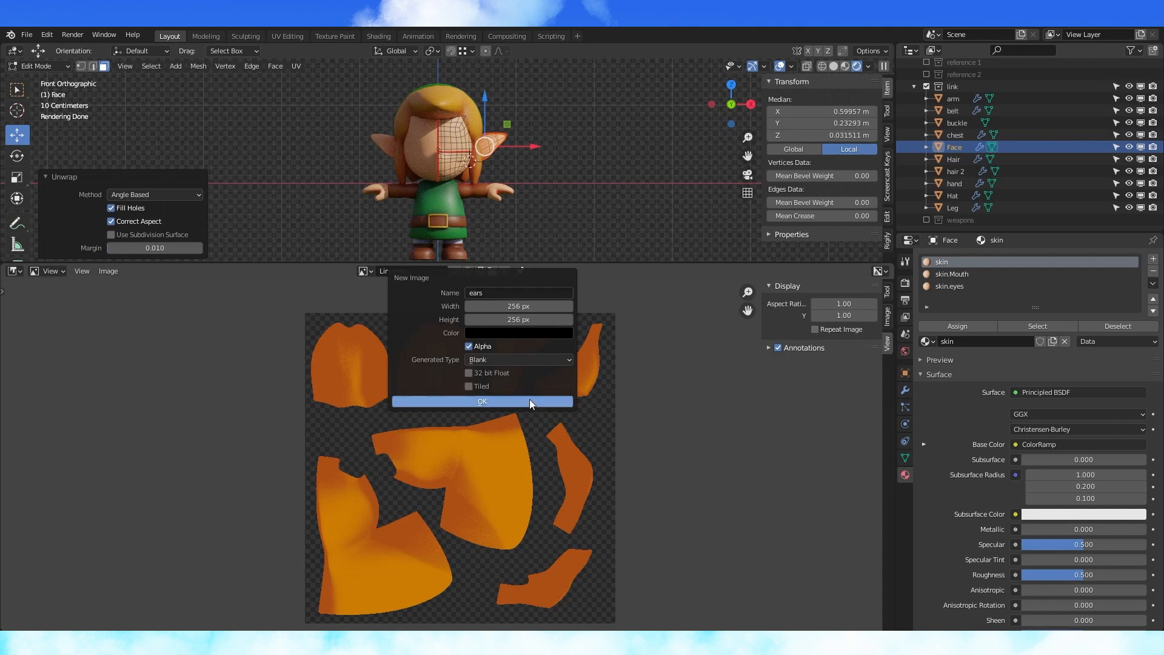
left_click(482, 401)
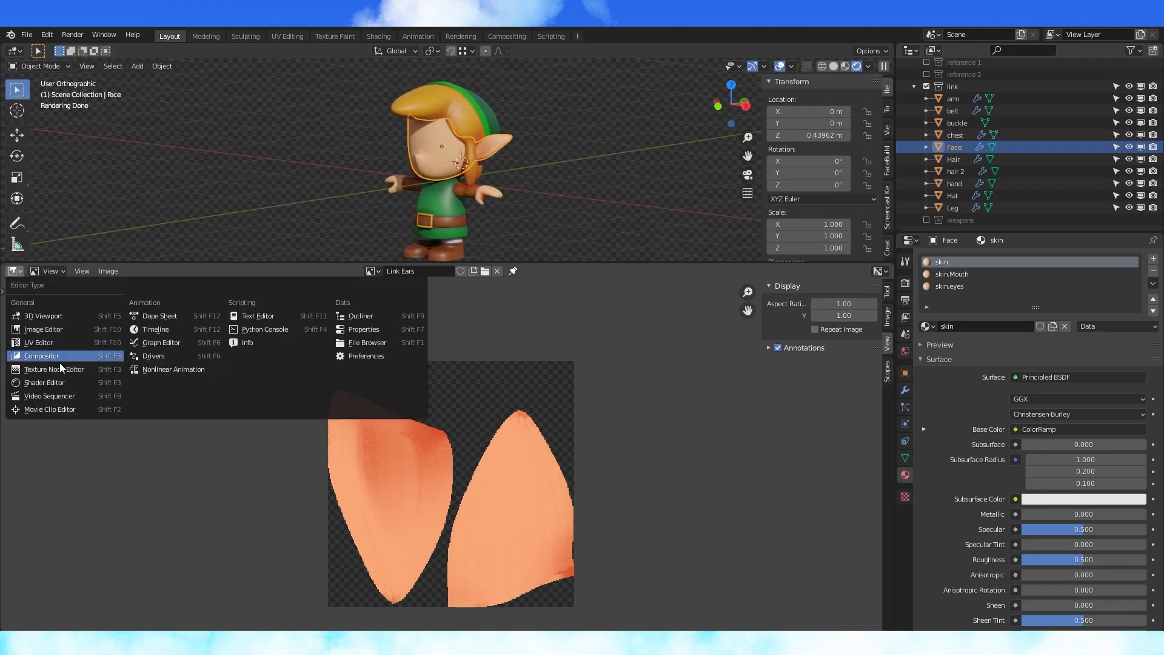
left_click(43, 382)
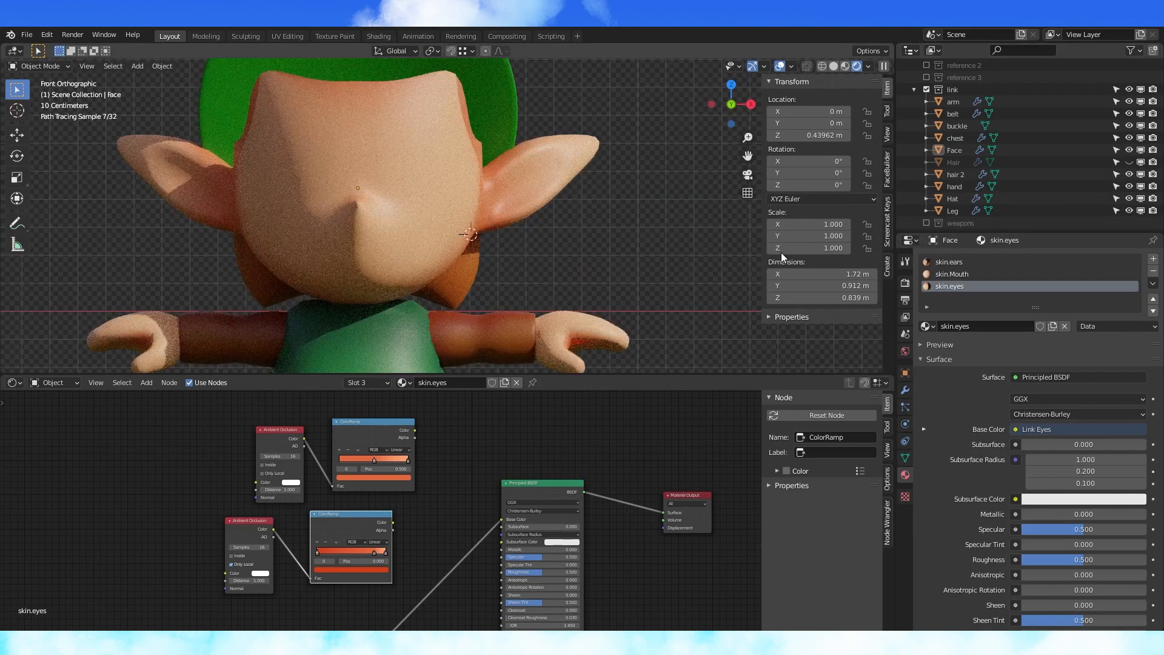
- Paint darker inner-ear shading on the Link Ears image and soften it into the skin
left_click(12, 382)
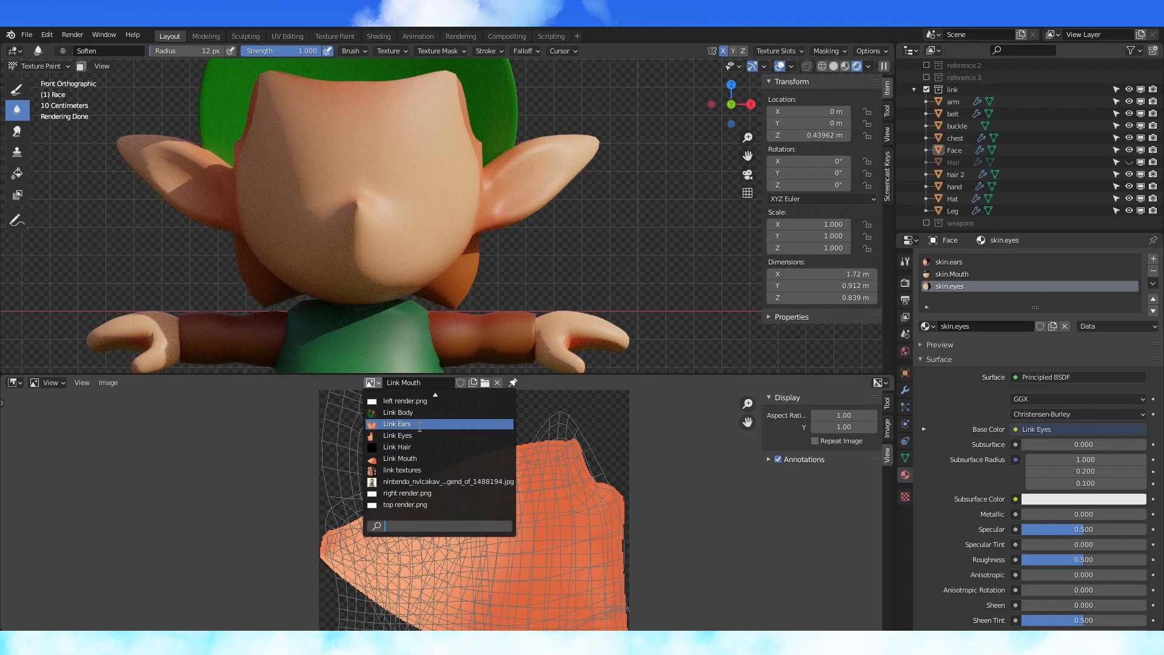
left_click(396, 423)
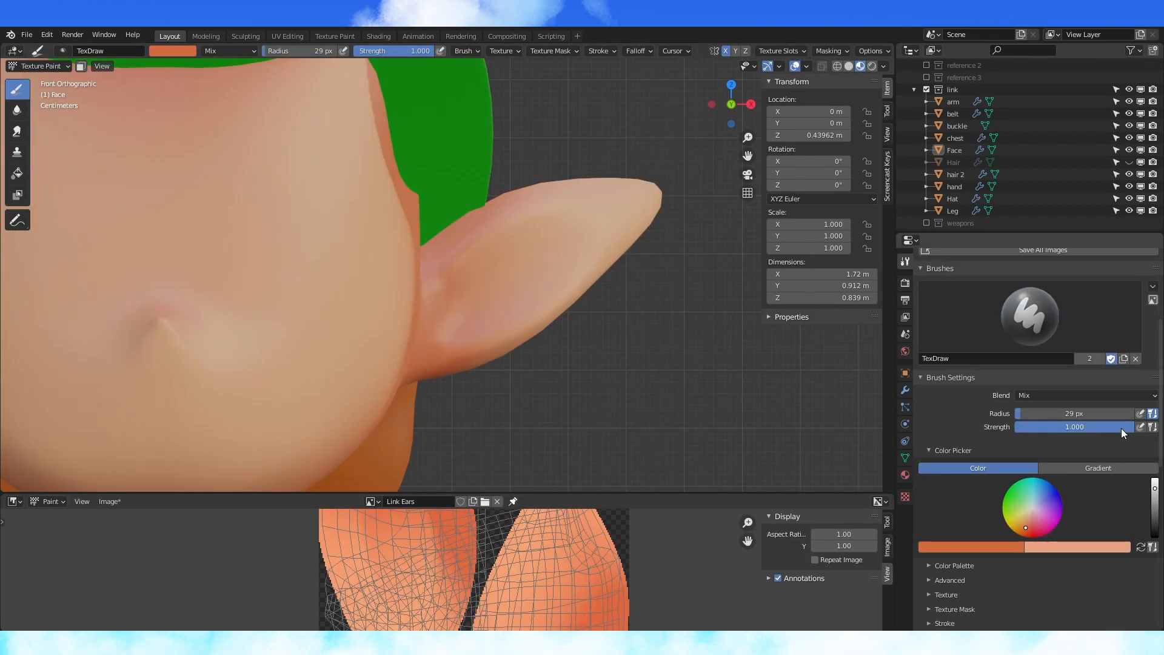
left_click_drag(1106, 426, 1069, 426)
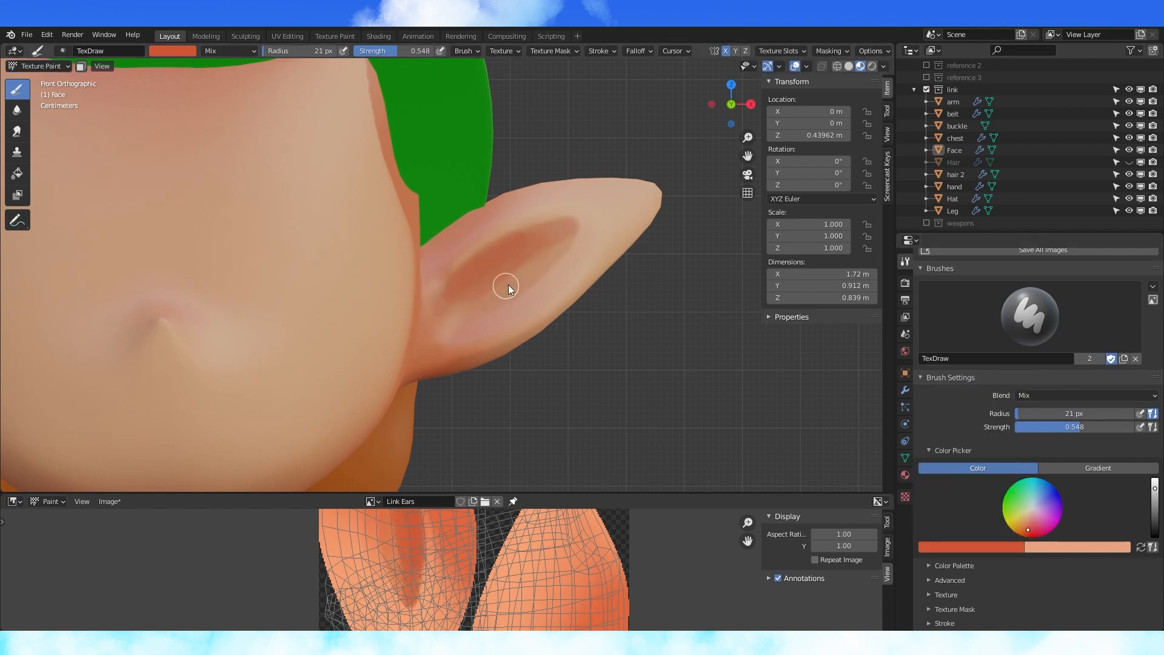
left_click(18, 109)
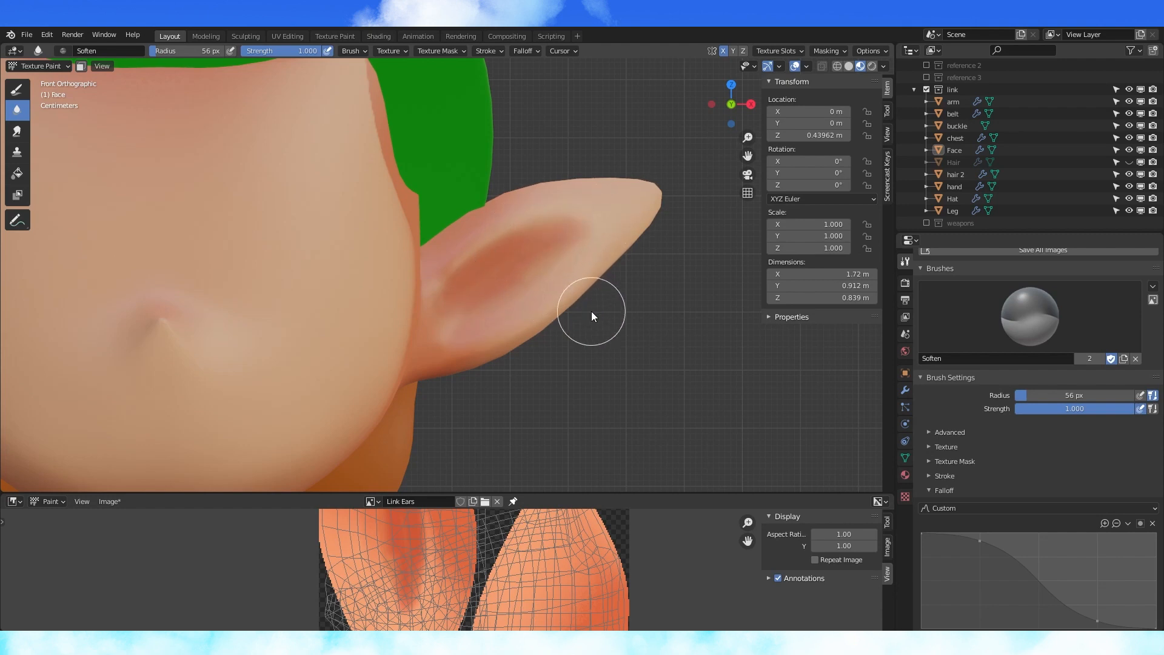
mouse_move(79, 495)
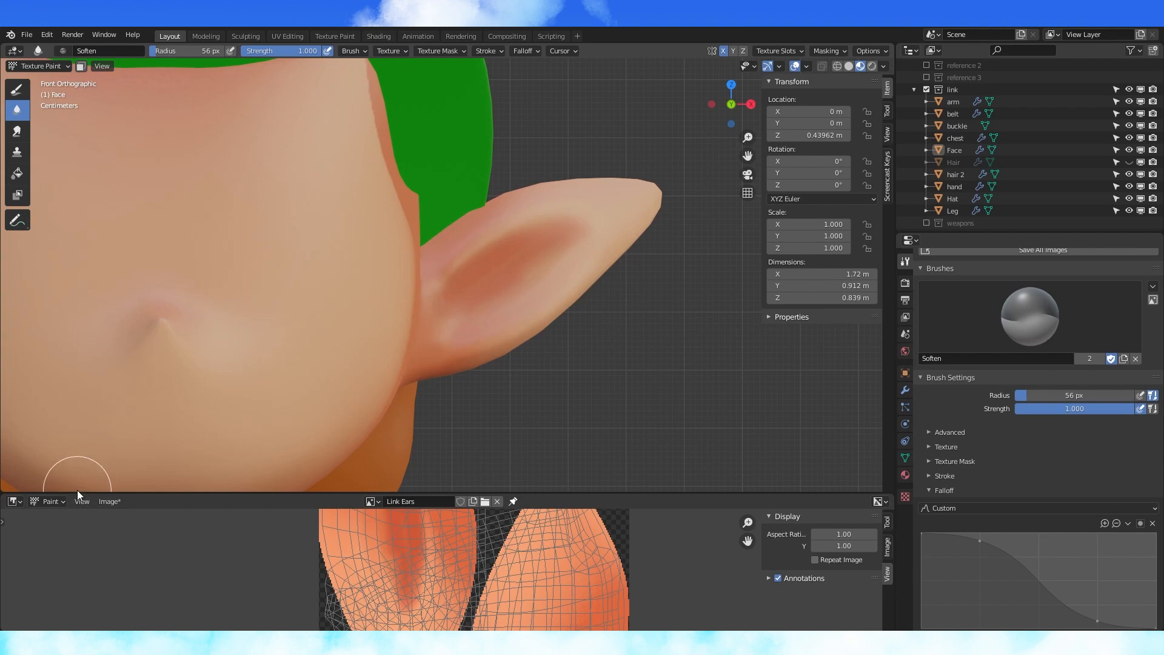
left_click_drag(78, 483, 650, 401)
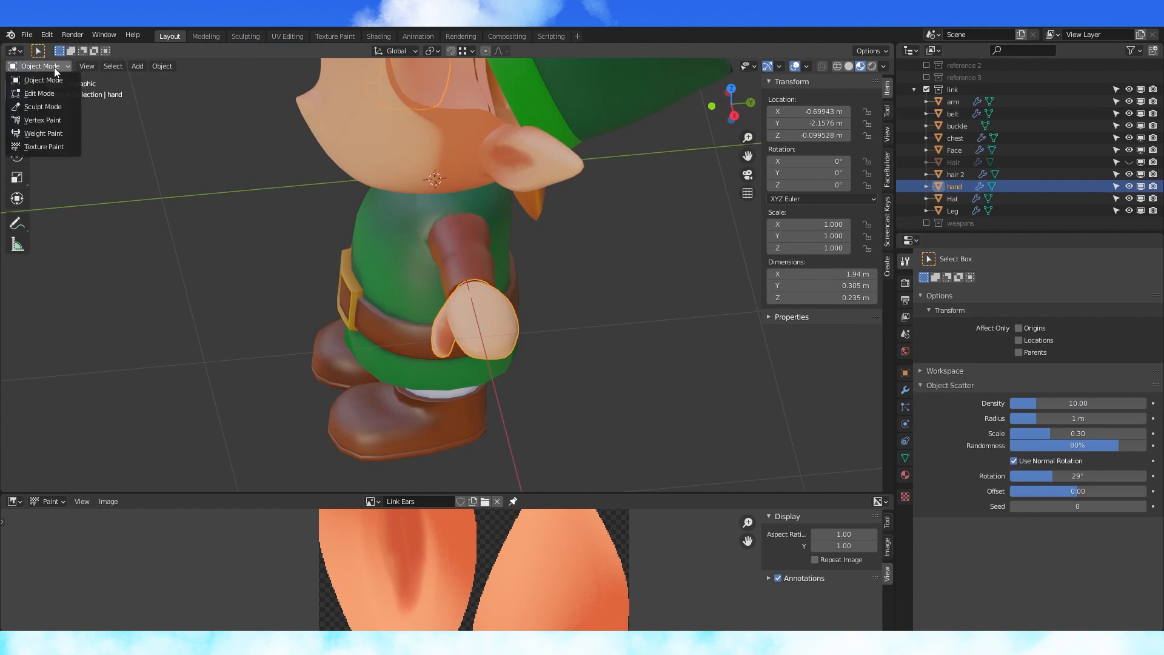
- In Texture Paint, add knuckle creases and darker shading under the hand's fingers
left_click(44, 146)
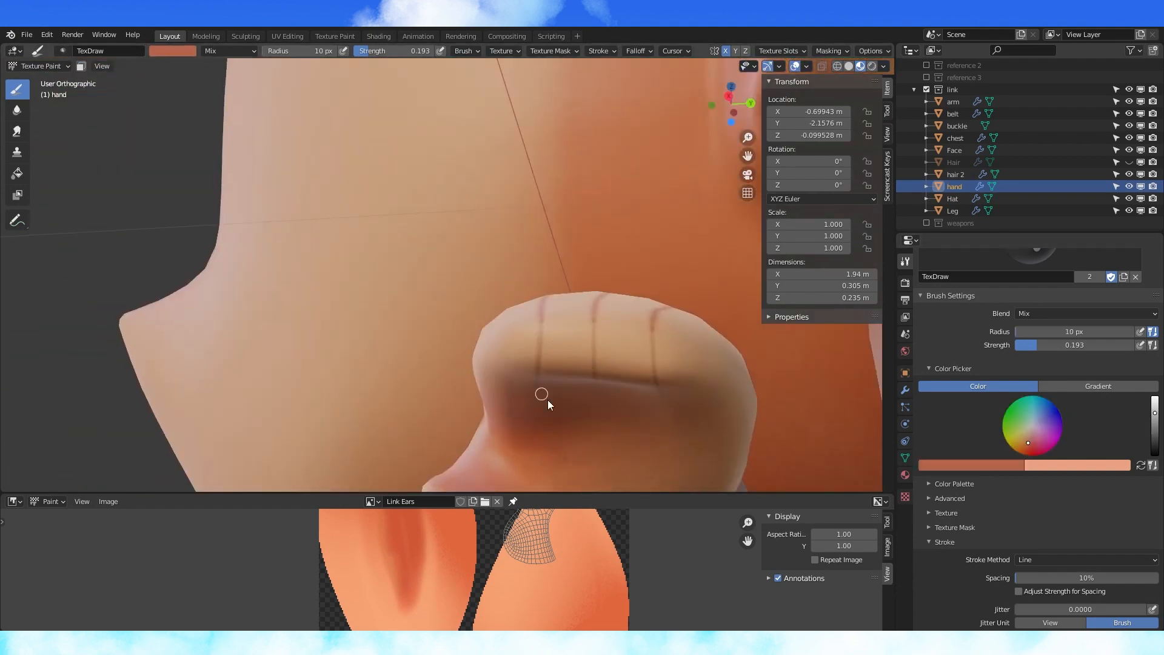
left_click(18, 110)
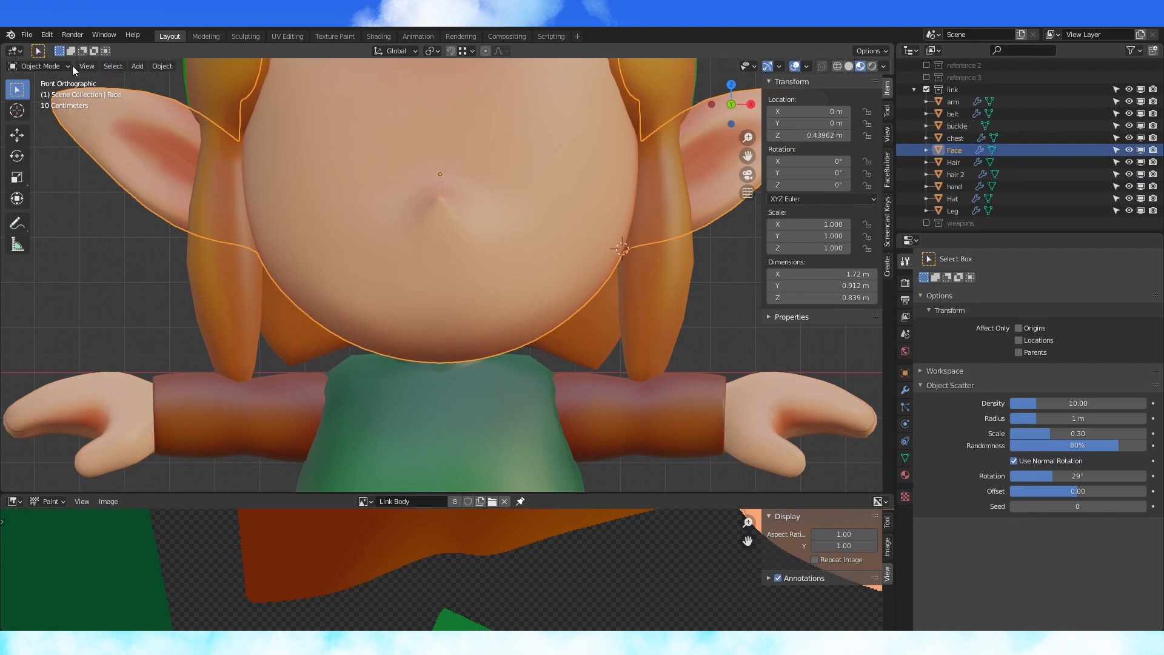
- Paint dark brown eyebrows on the face and blur their edges with Soften
left_click(40, 66)
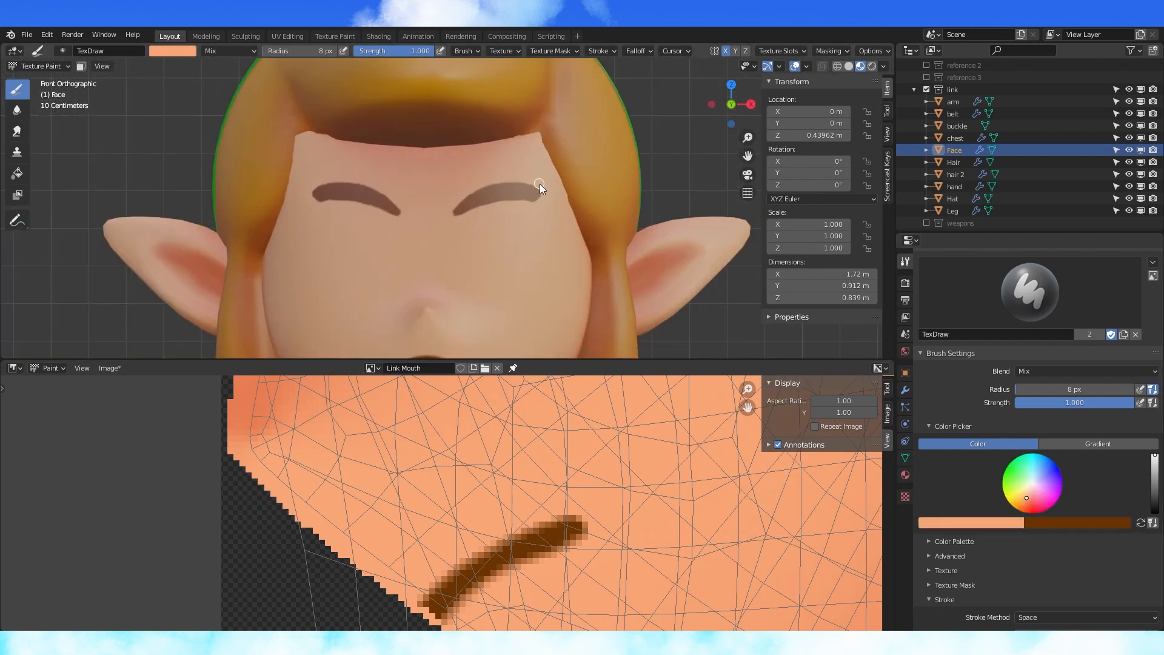
left_click(17, 111)
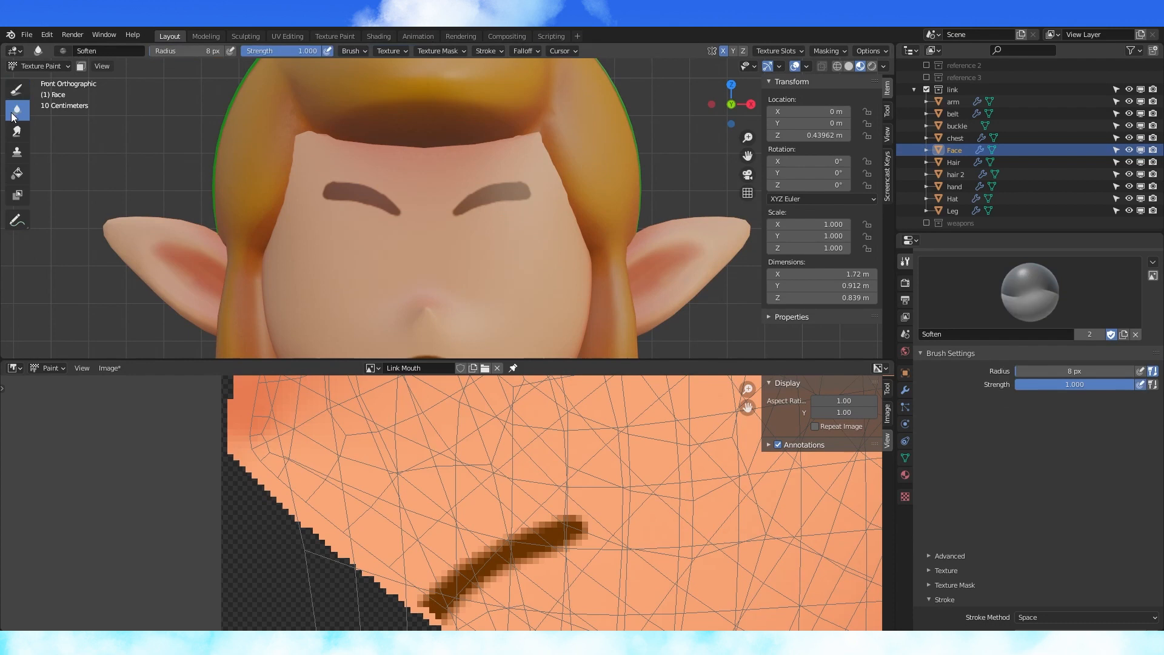
left_click(17, 88)
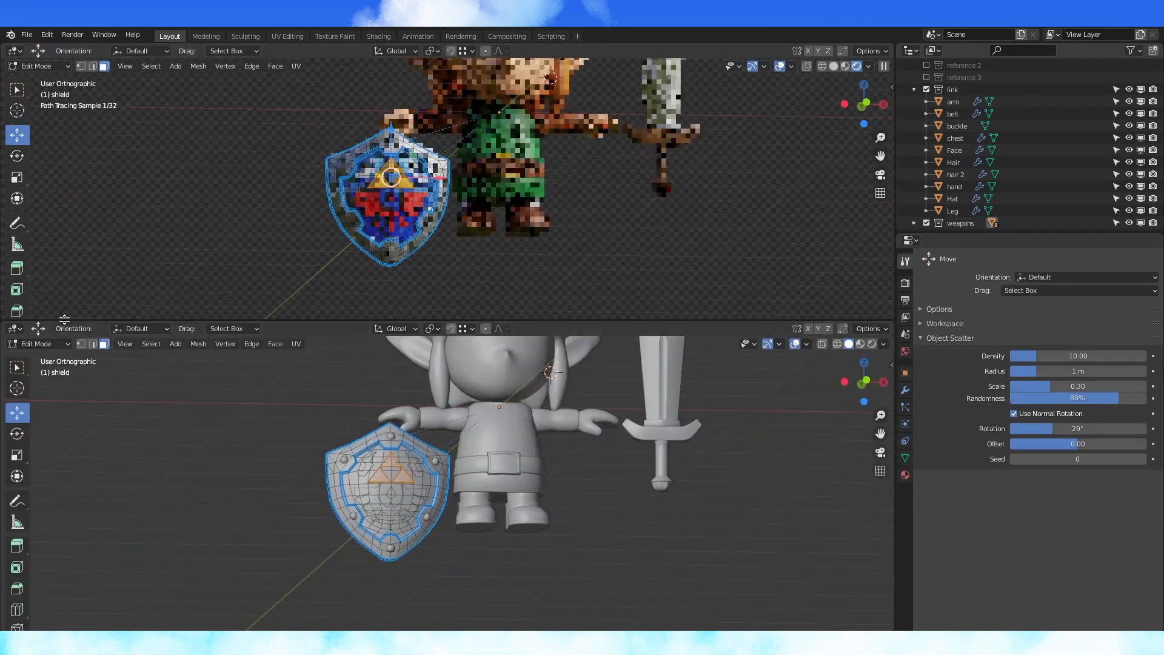
- Switch the lower area to the UV Editor and unwrap the shield mesh
left_click(10, 328)
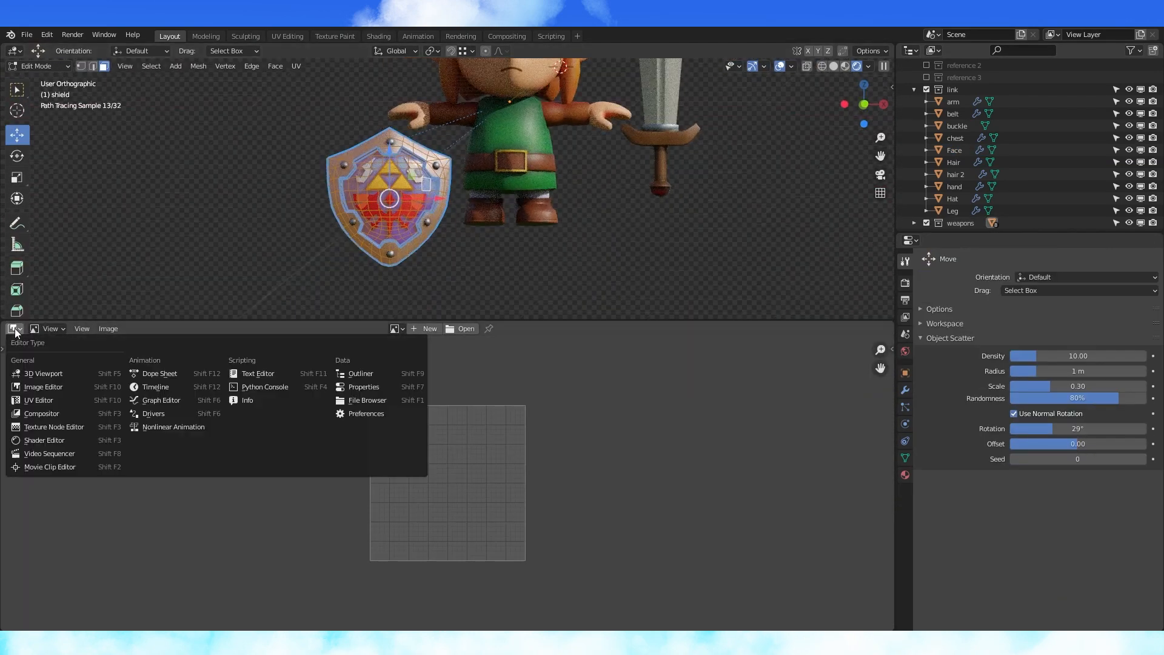
left_click(44, 439)
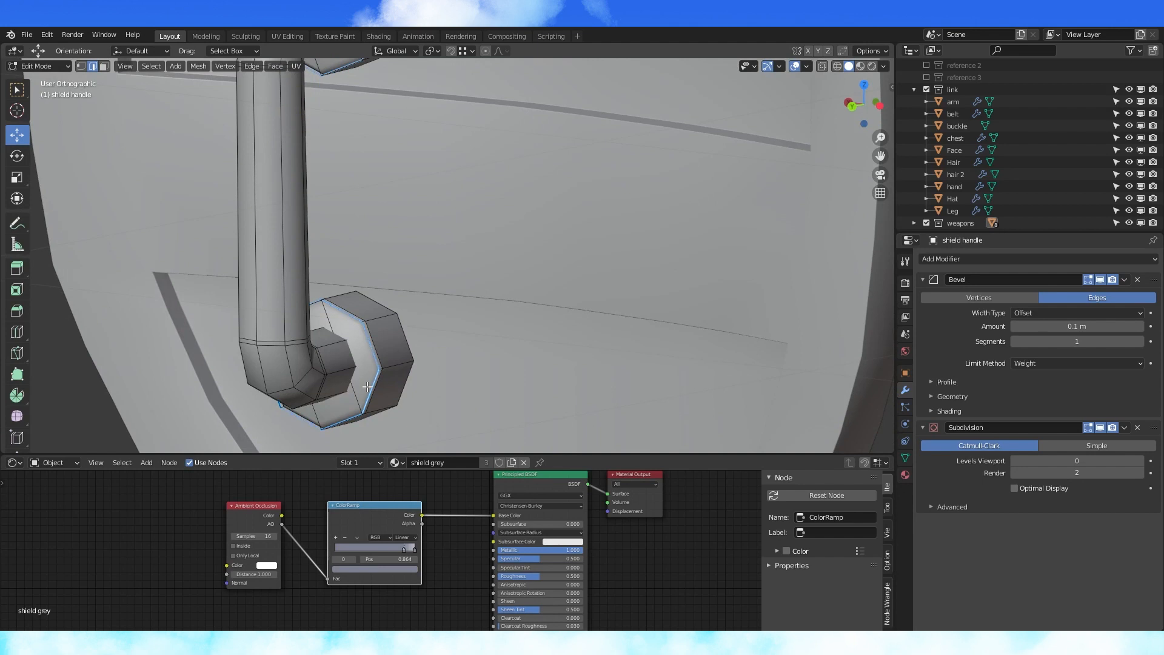
key("U")
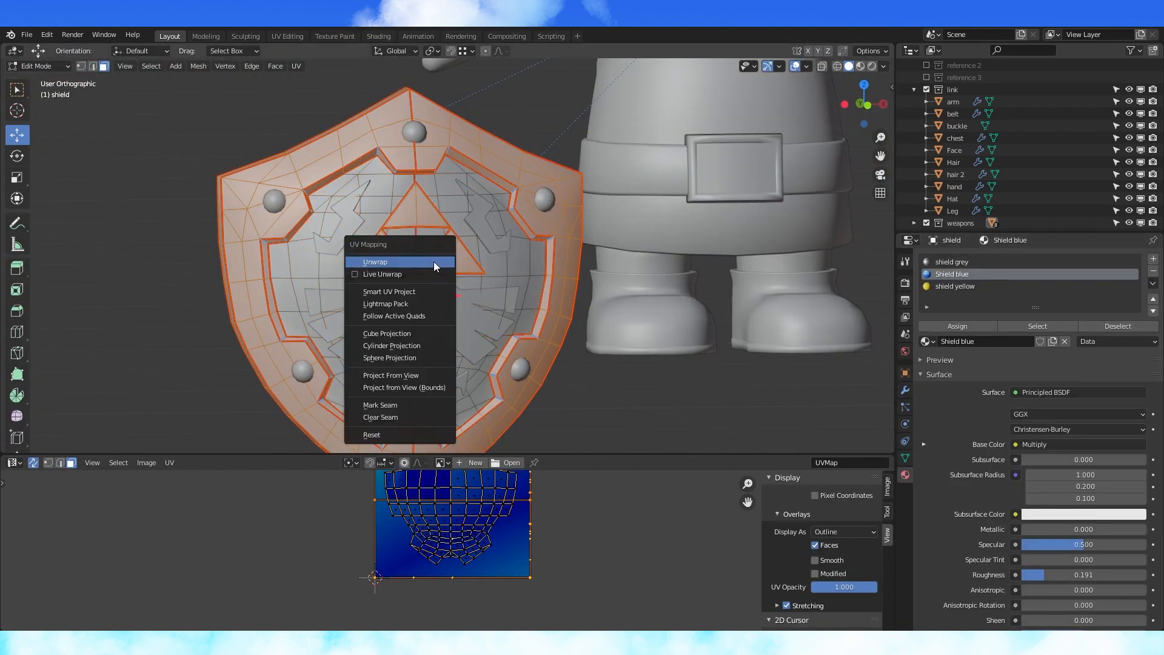
left_click(375, 261)
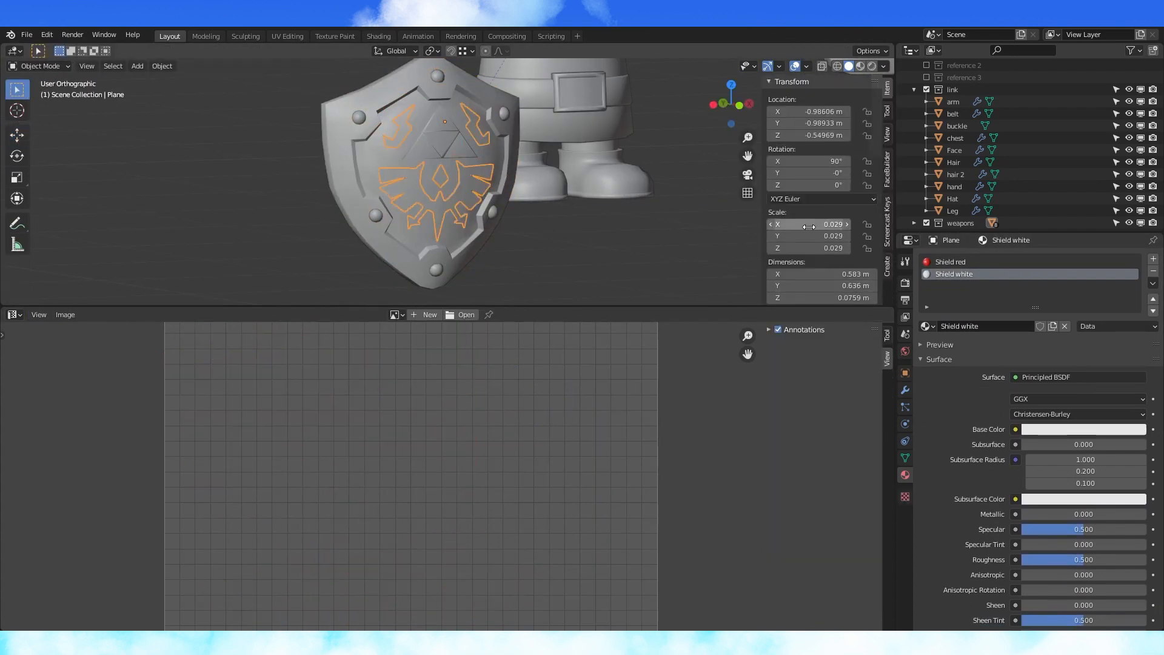
- Apply the emblem plane's scale through Object > Apply > Scale
left_click(162, 66)
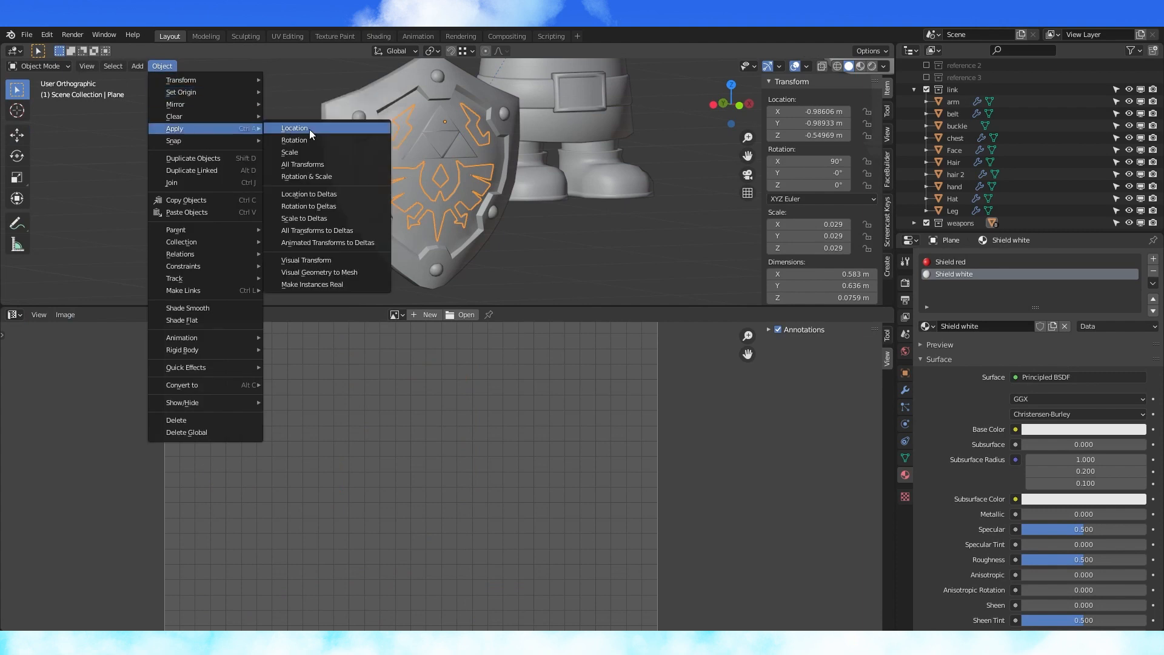
left_click(289, 153)
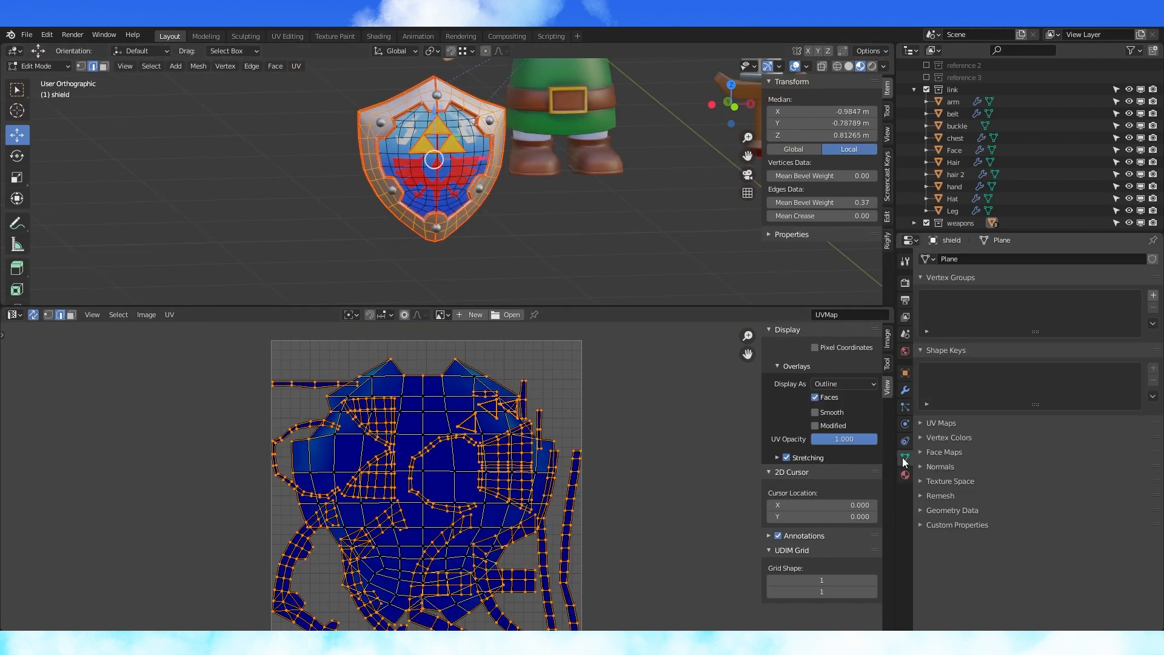
- Add UVMap.001 as a second UV map on the shield and return to Object Mode
left_click(1153, 441)
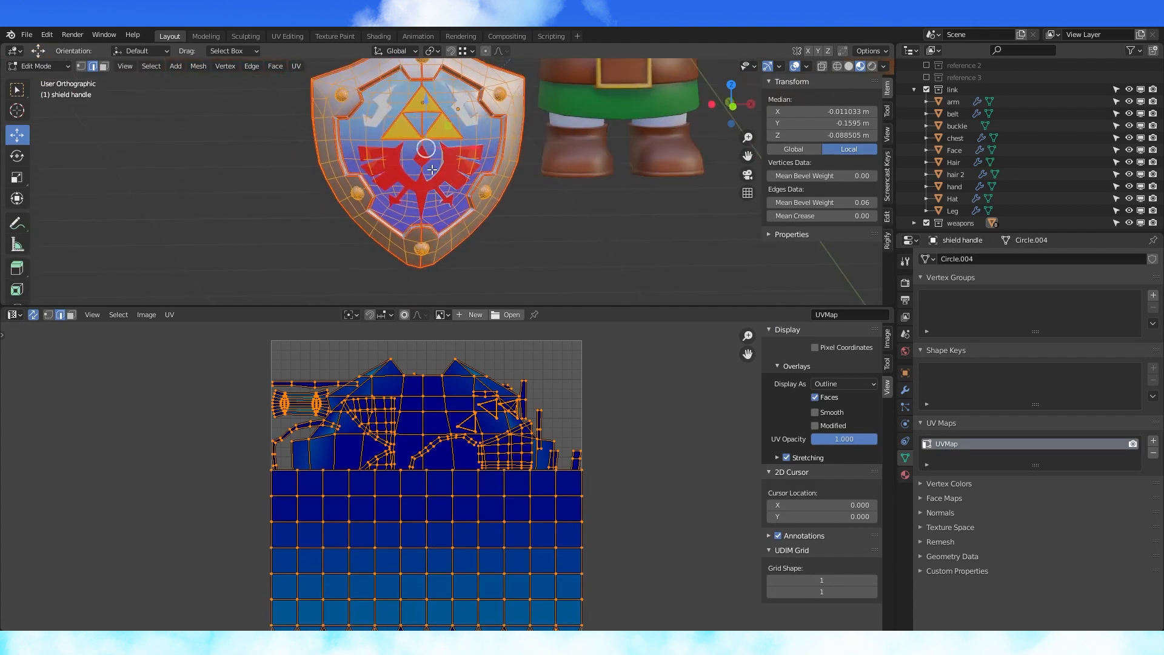
mouse_move(444, 171)
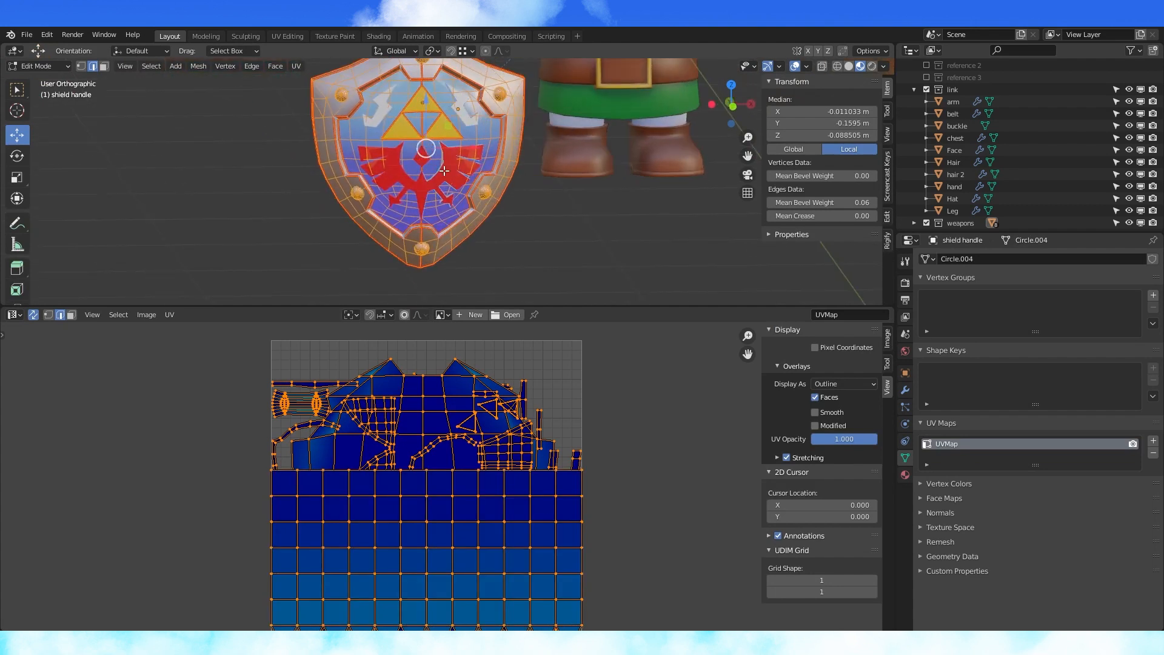
key("U")
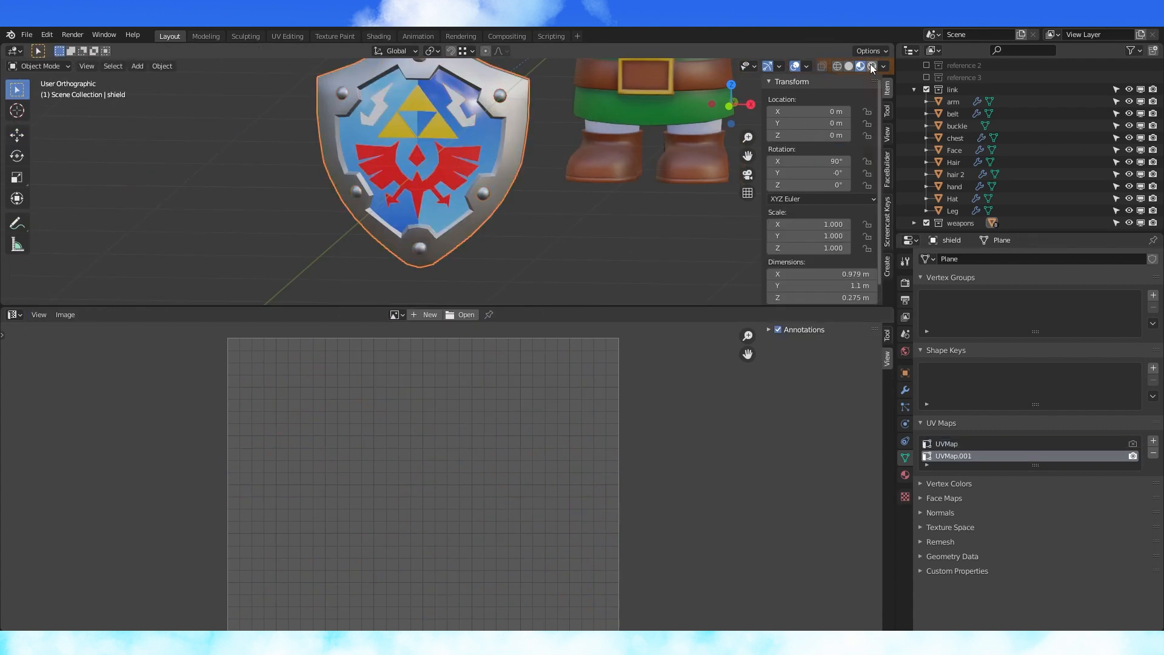
key("Tab")
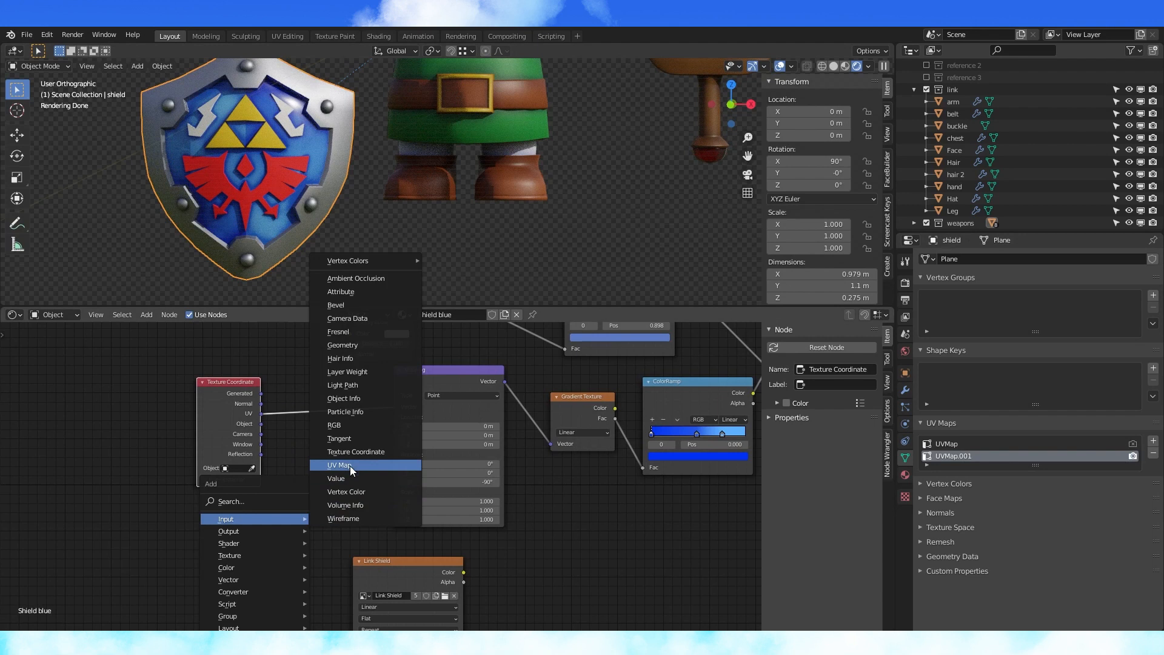
- Insert a UV Map input node feeding the Shield blue Mapping node and choose its UV map
left_click(340, 464)
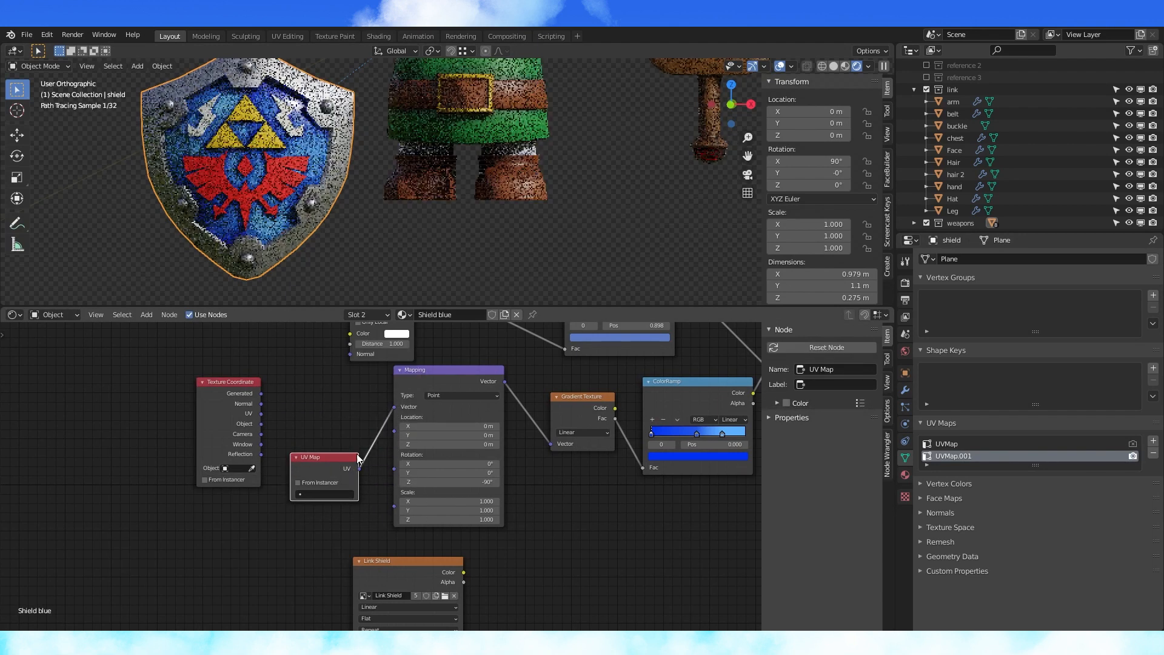
left_click(331, 493)
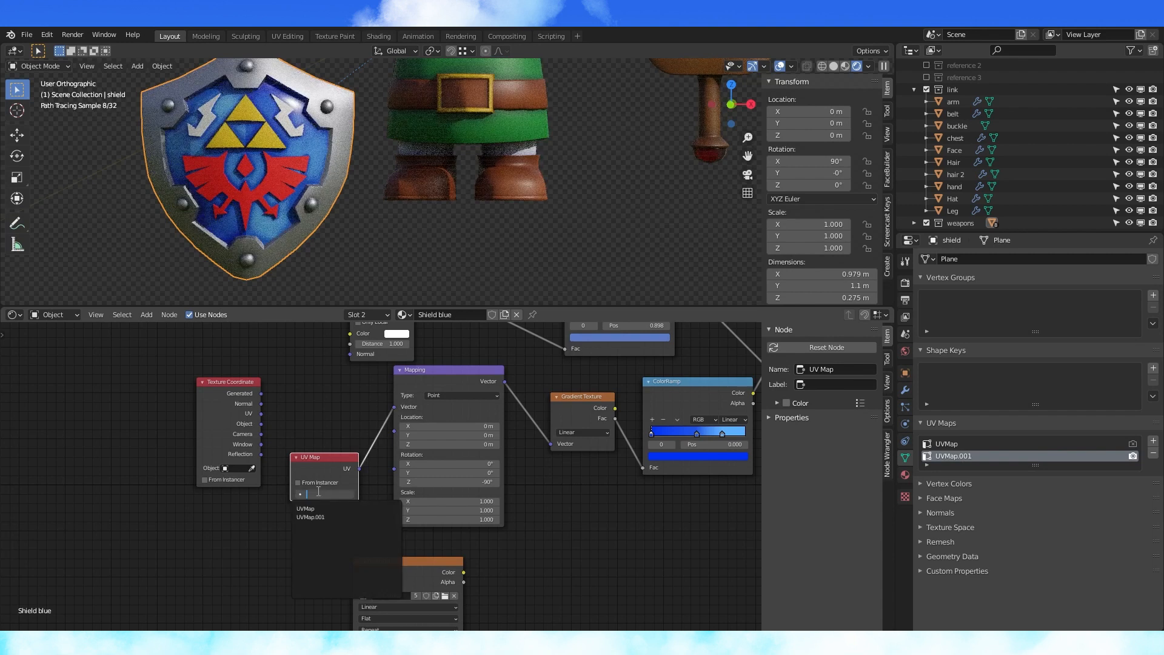
left_click(305, 508)
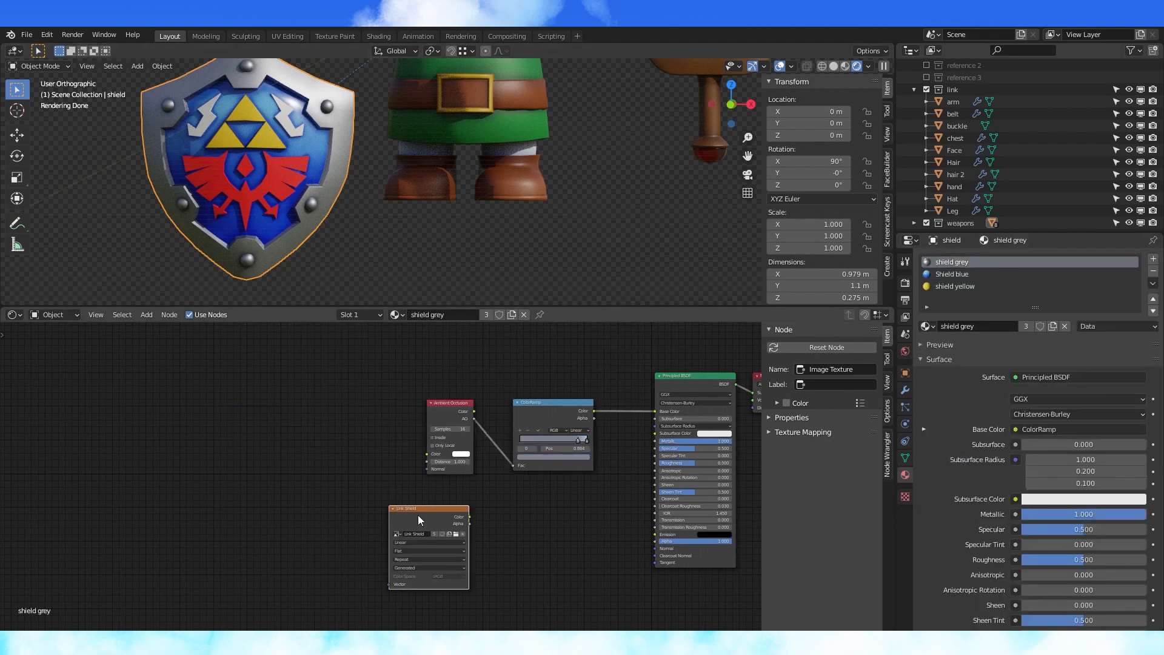
- Place a Link Shield image texture in the shield grey material, then select the yellow triforce piece
left_click(955, 287)
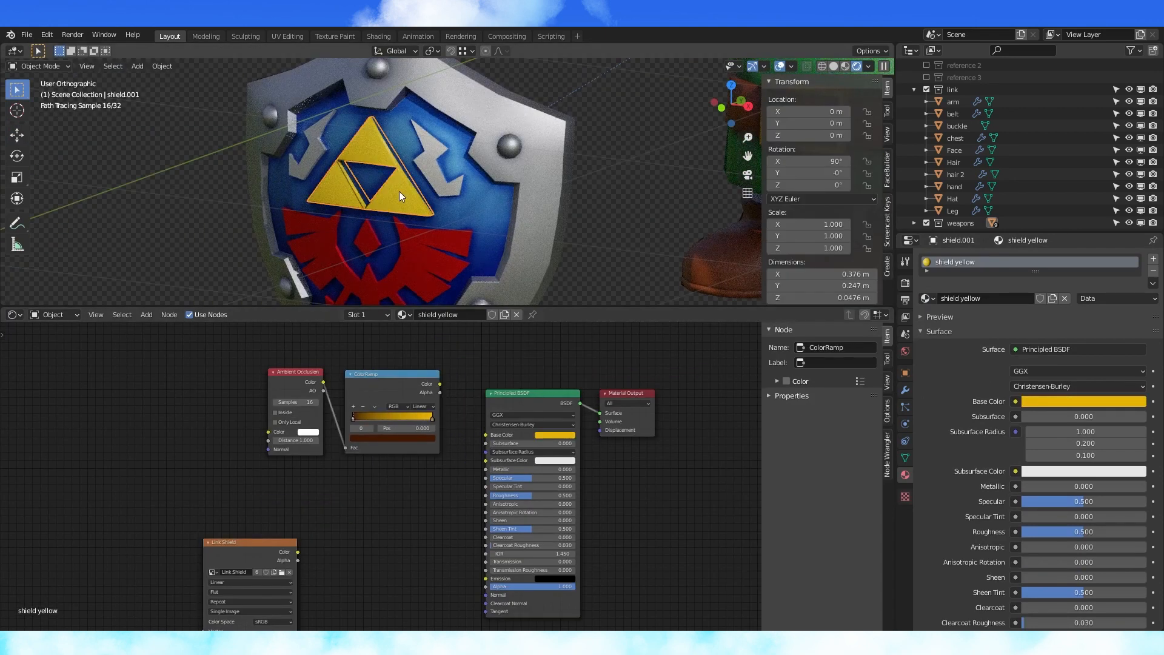
left_click(12, 315)
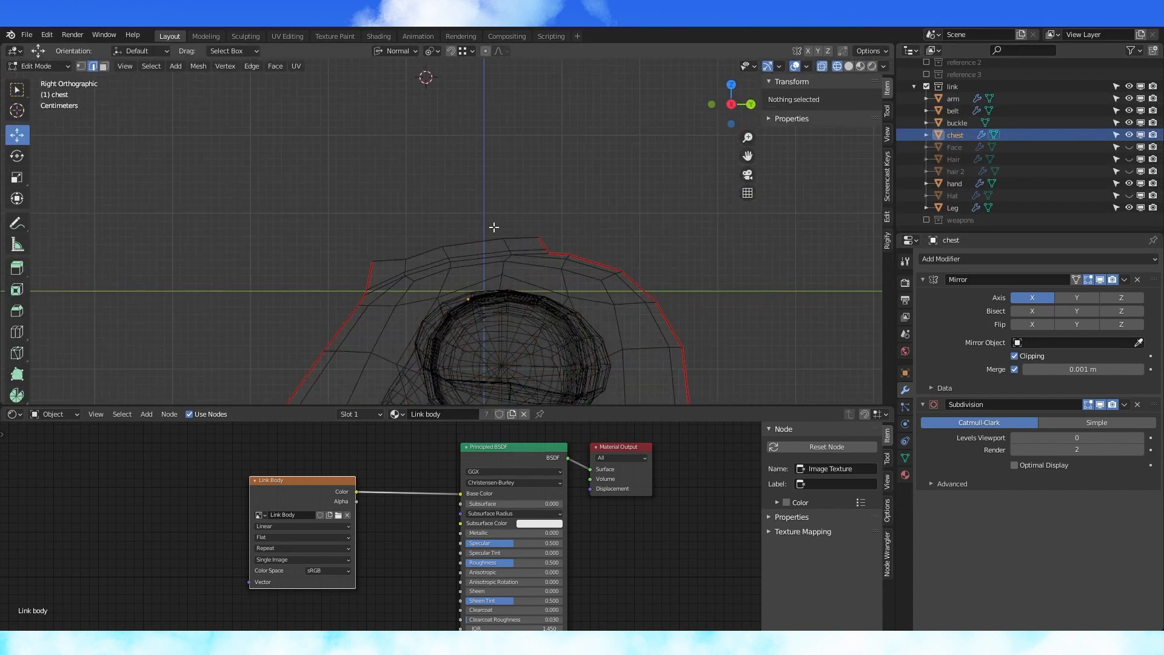
- Box-select the chest's front neck vertices and set Transform Orientation to Normal
left_click_drag(494, 226, 511, 195)
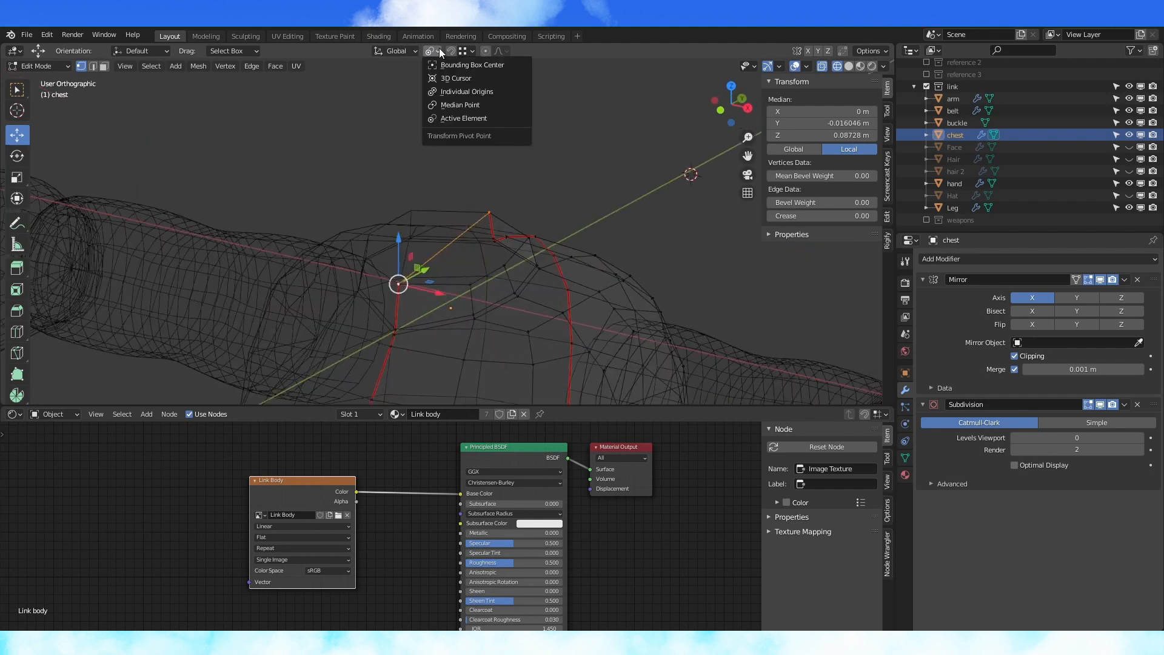
left_click(414, 51)
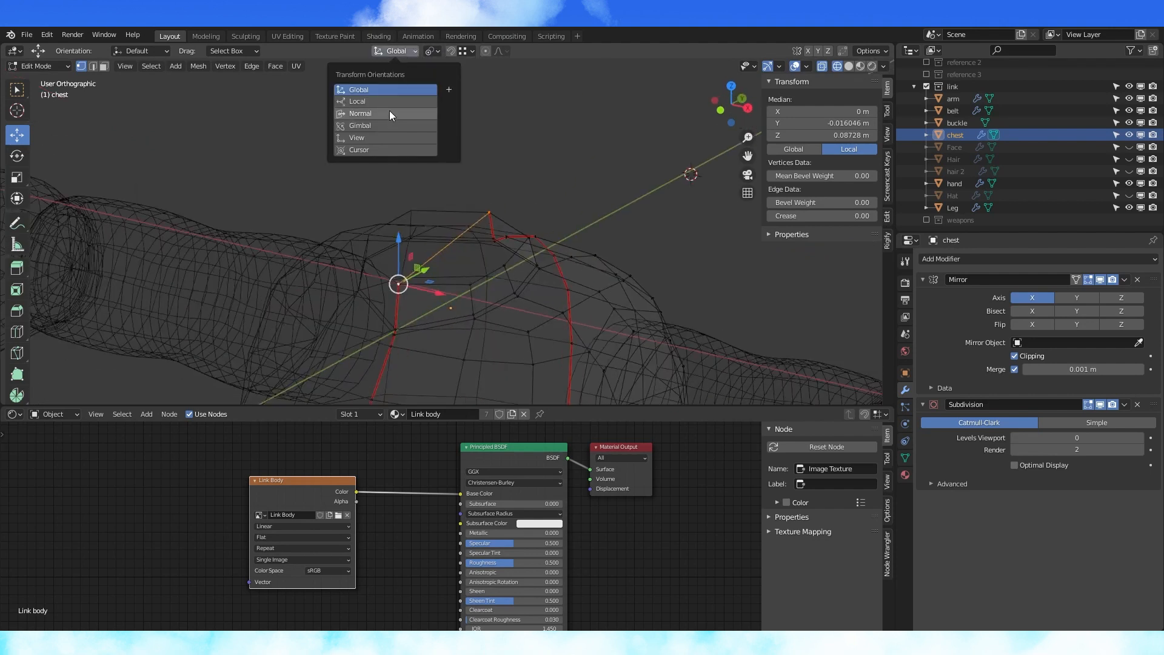
left_click(361, 113)
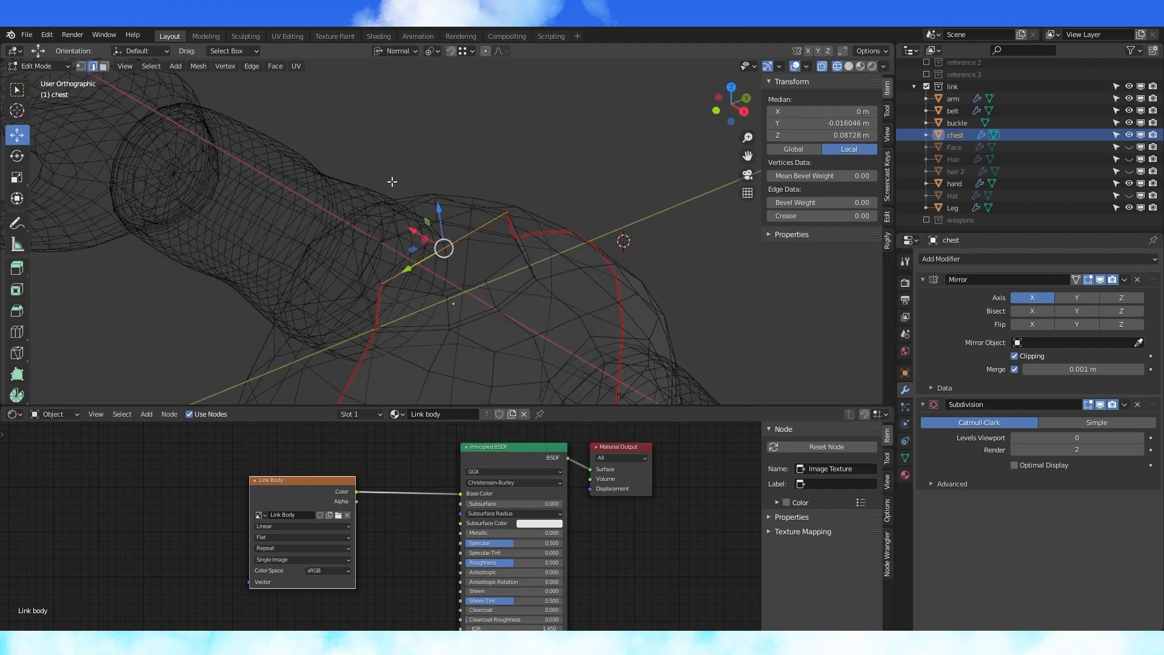